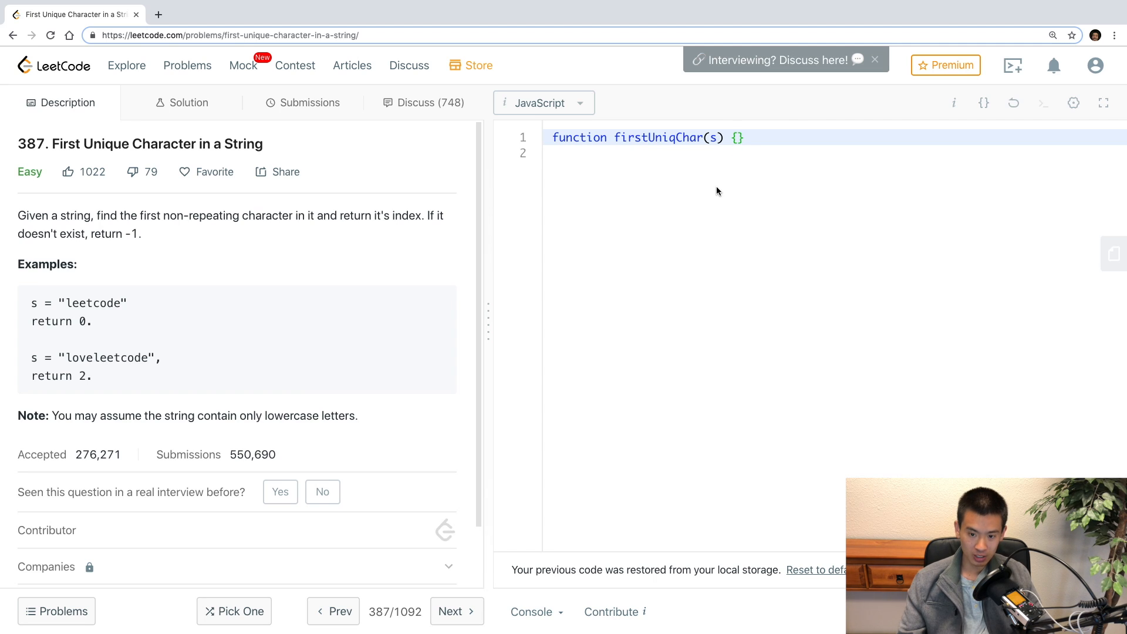
# Read the First Unique Character problem and place the cursor in the empty firstUniqChar body
pyautogui.click(739, 137)
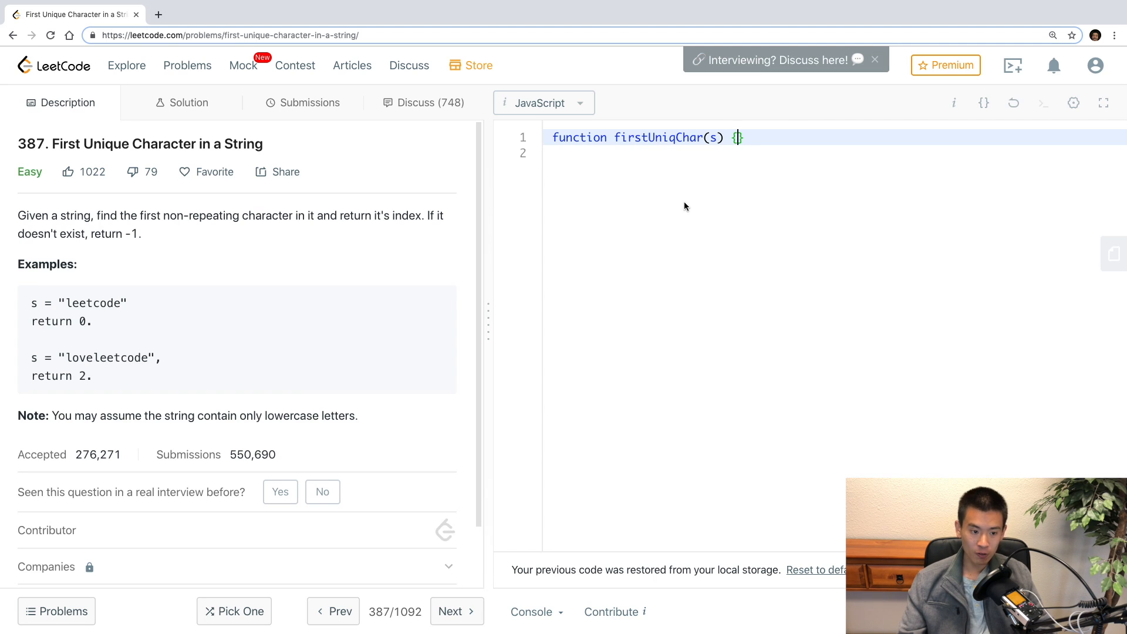
pyautogui.moveTo(682, 215)
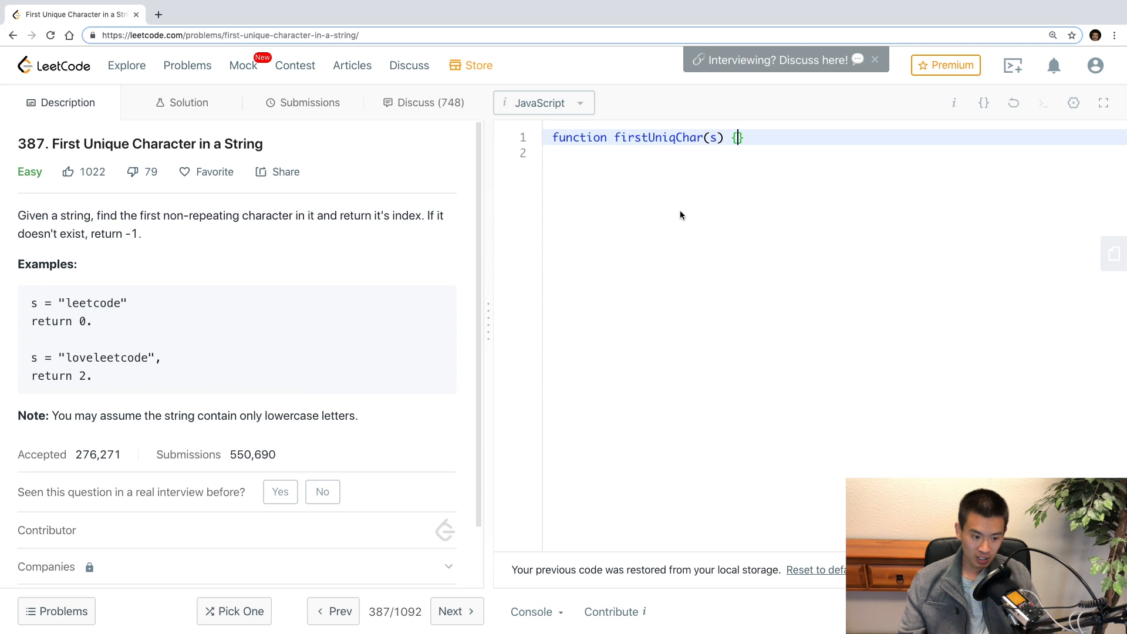
pyautogui.moveTo(180, 297)
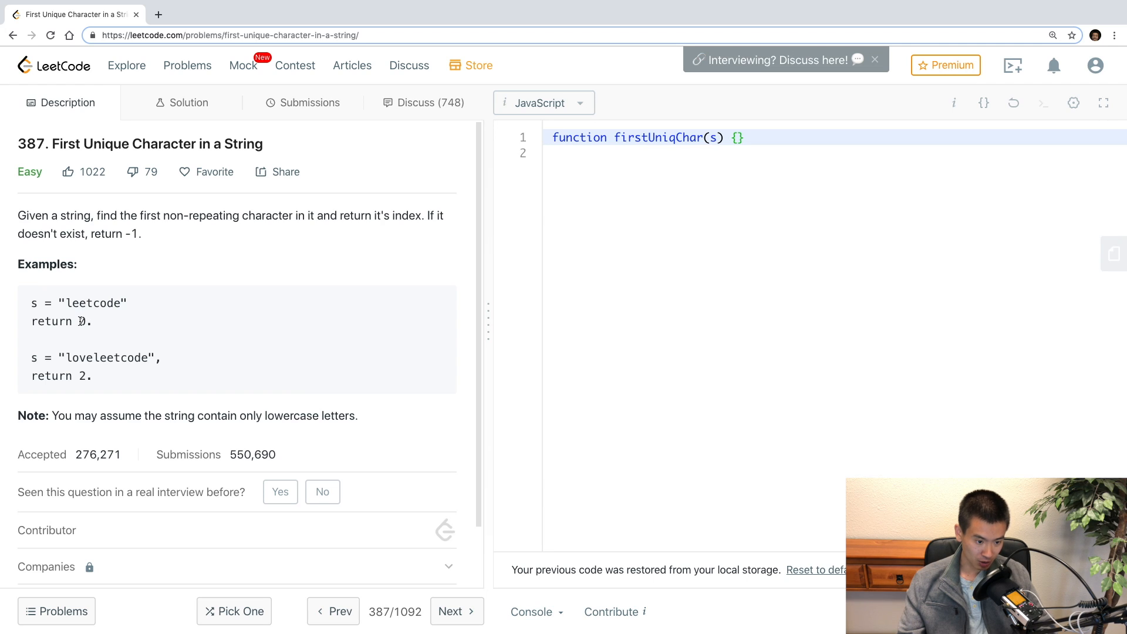
pyautogui.moveTo(146, 370)
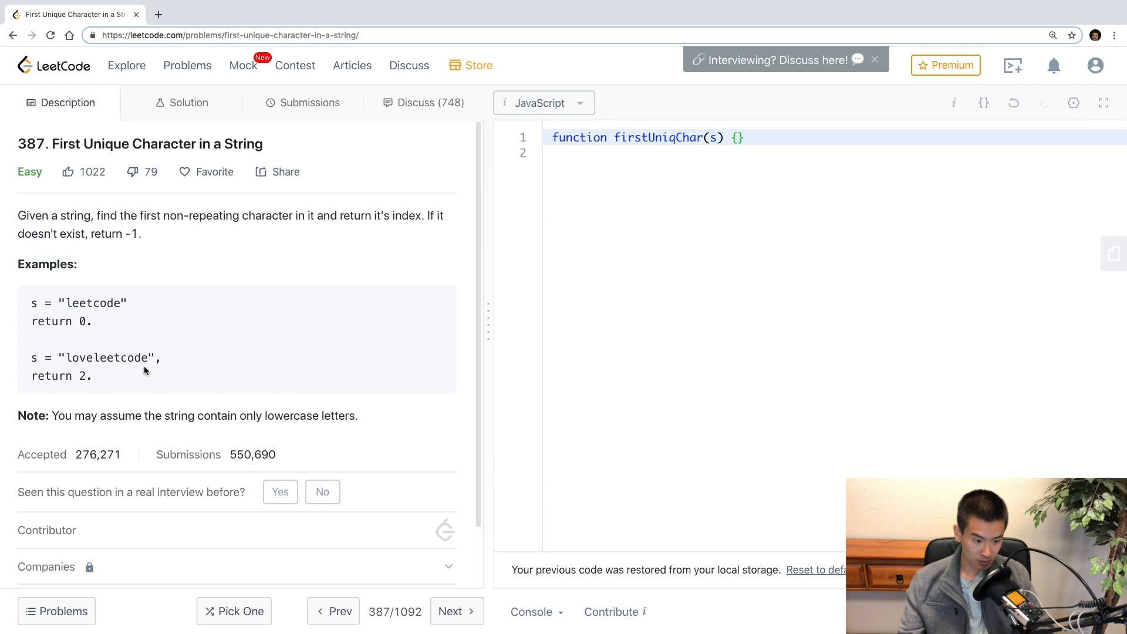
pyautogui.moveTo(103, 375)
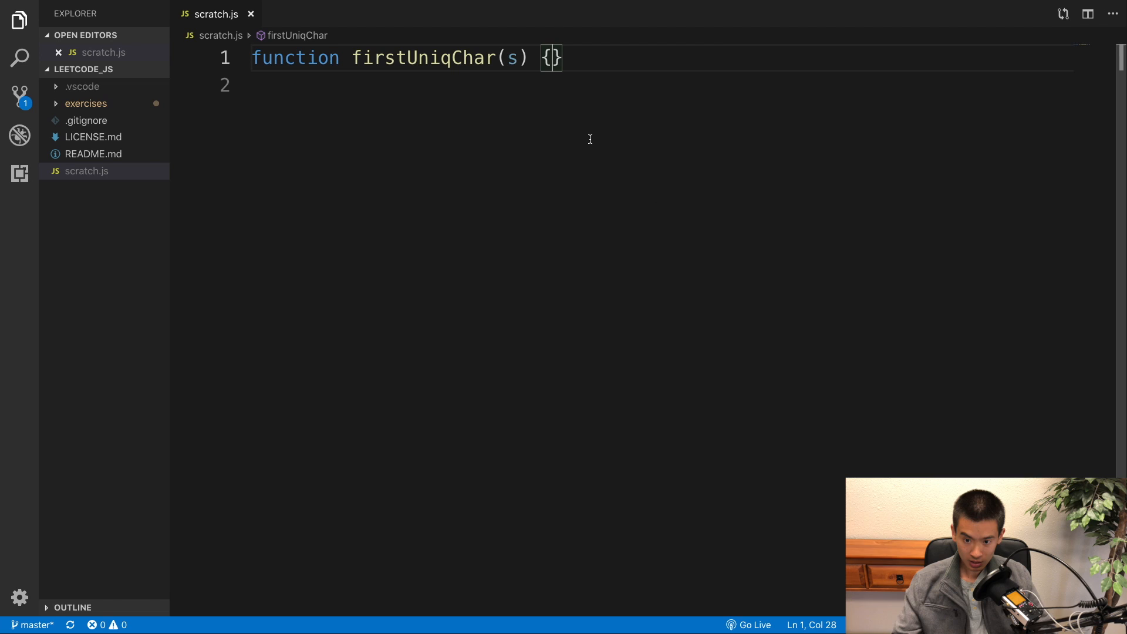
# Declare const characterCount = {}; inside firstUniqChar
pyautogui.press('Enter')
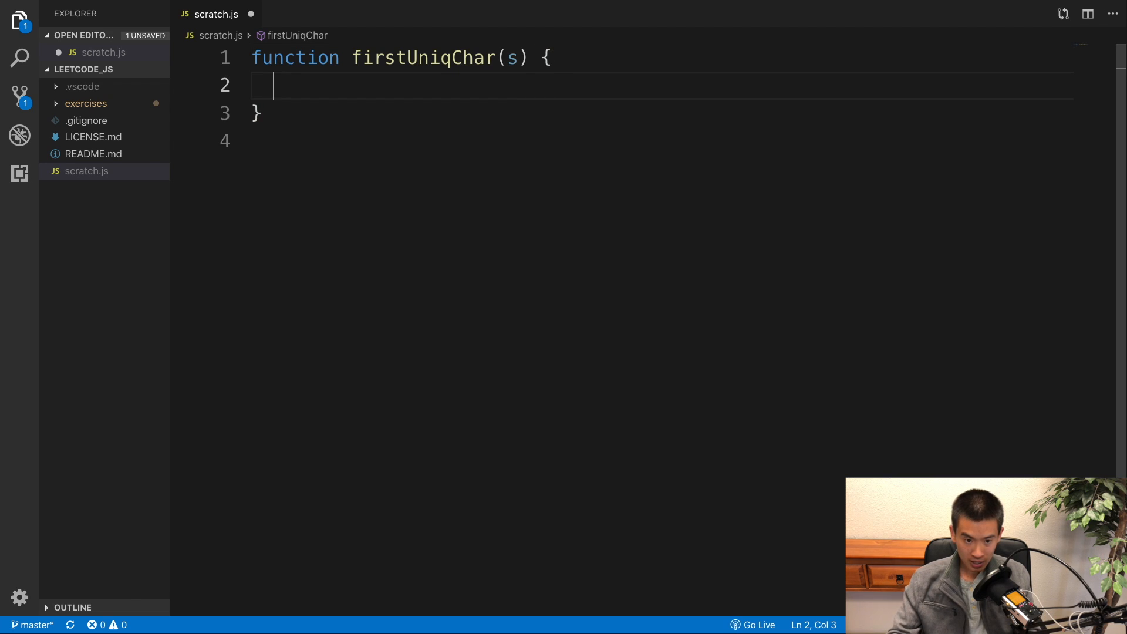
pyautogui.write('const')
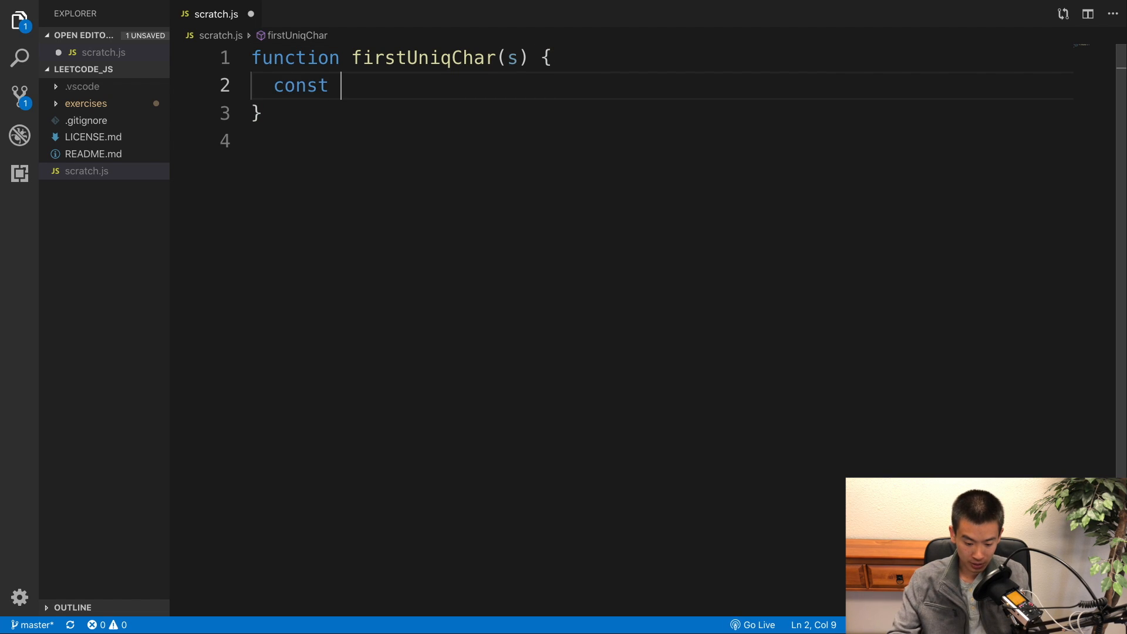
pyautogui.write('charac')
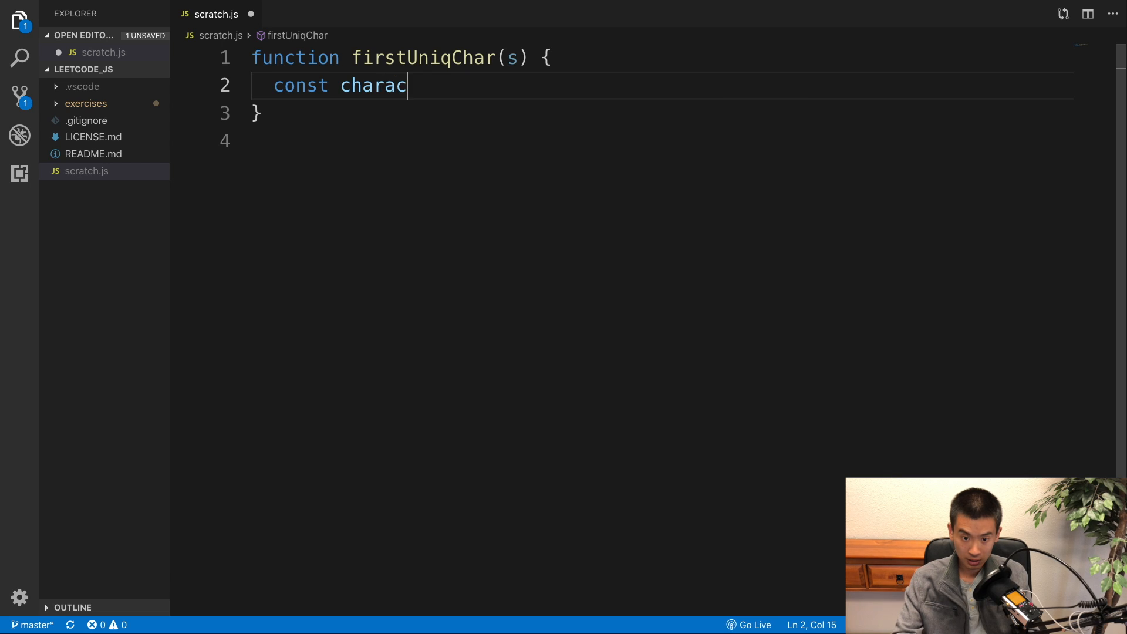
pyautogui.write('terCount')
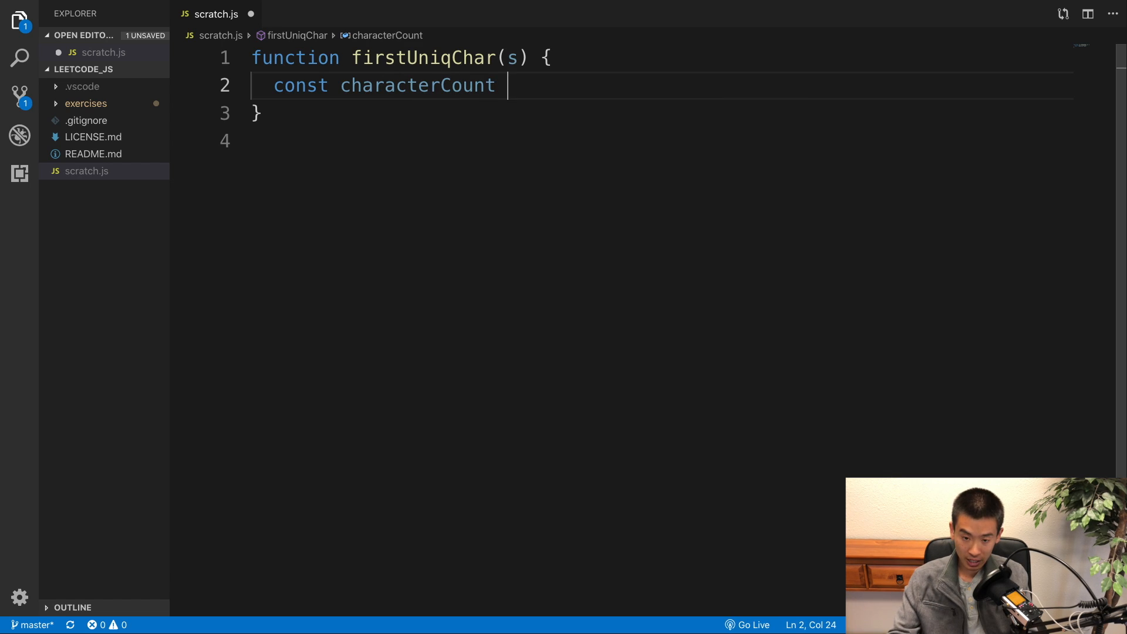
pyautogui.write('= {}')
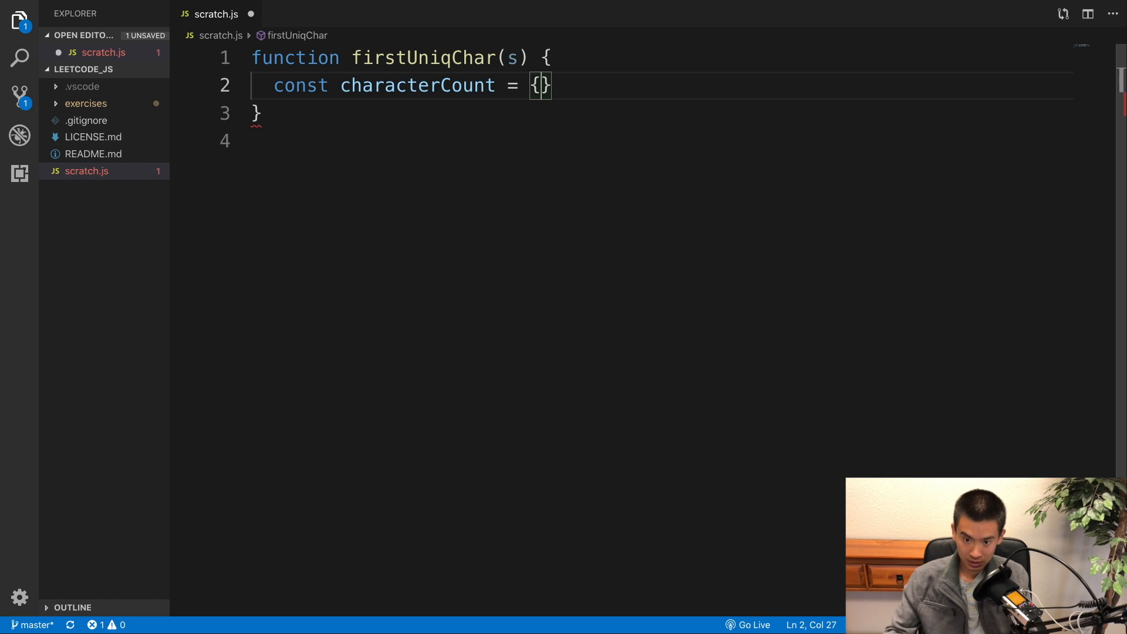
pyautogui.write(';')
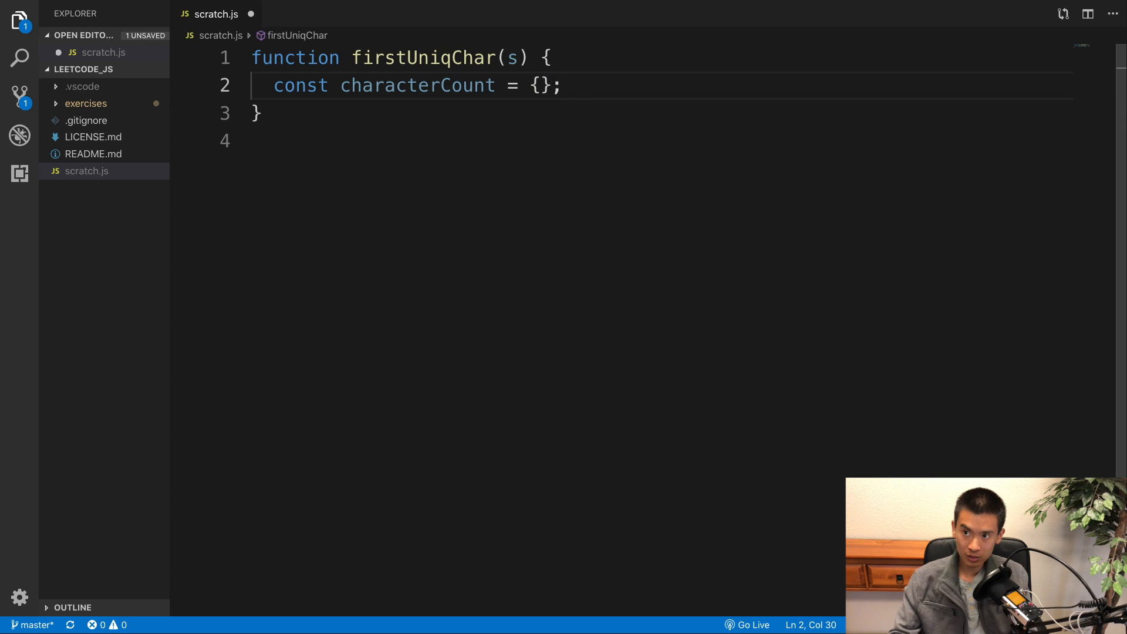
# Add the example comment // {h: 1, e: 1, l: 2, o: 1} beside the declaration
pyautogui.write('//')
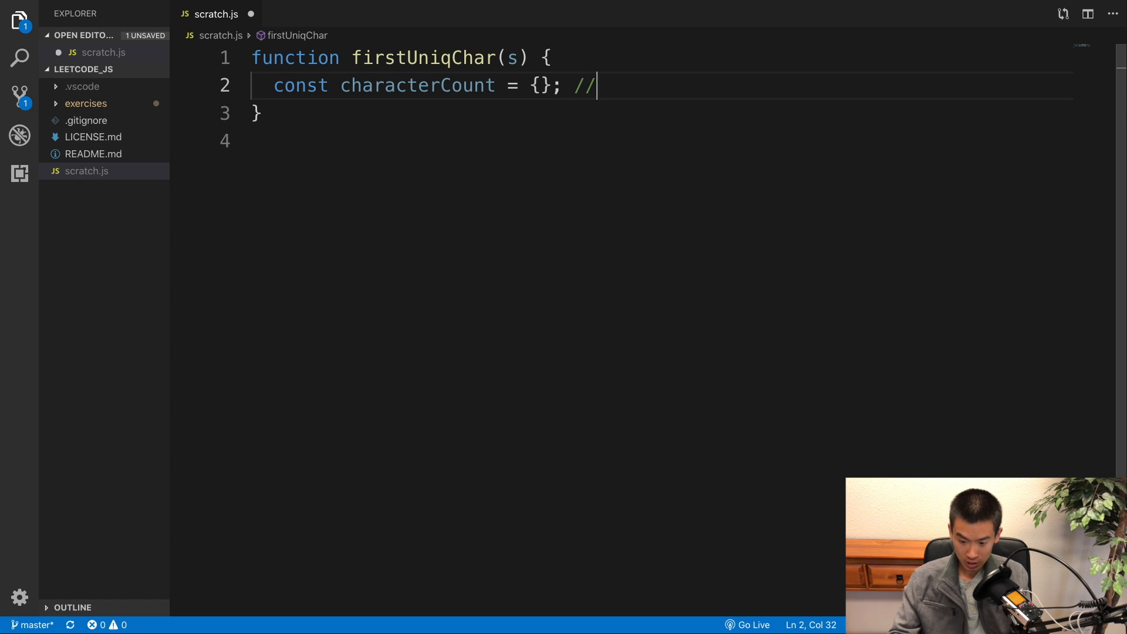
pyautogui.write('{h}')
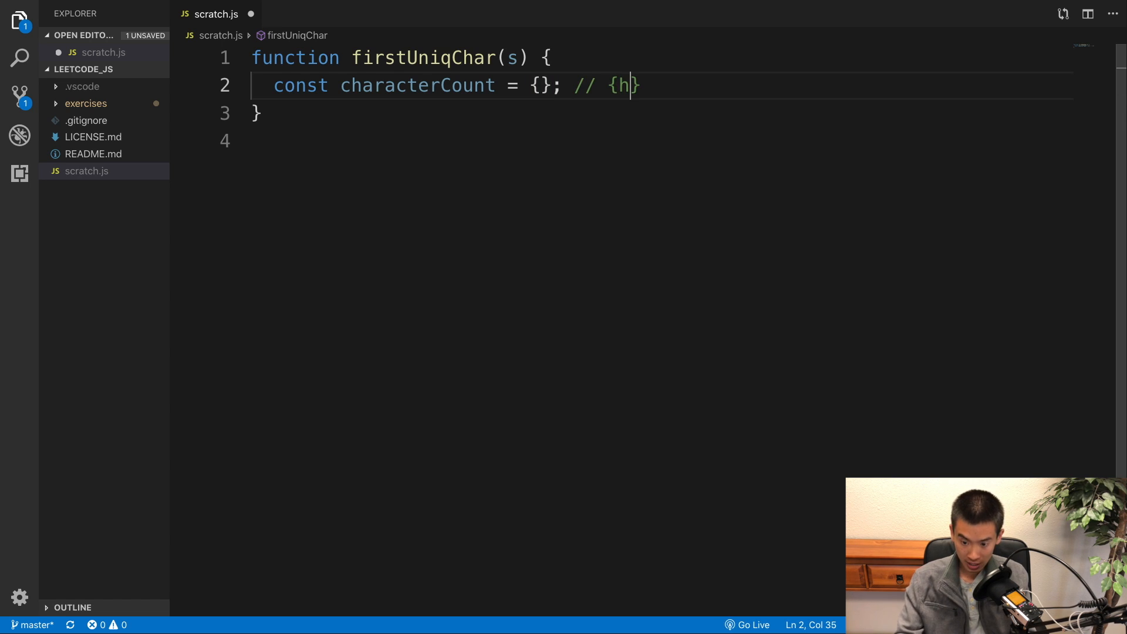
pyautogui.write(': 1,')
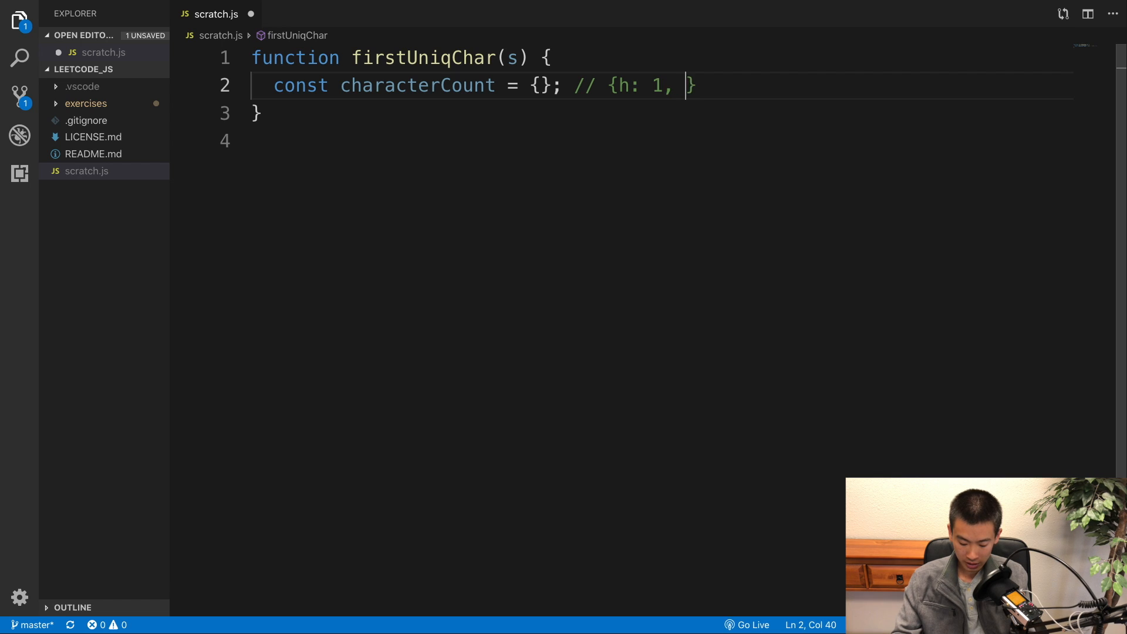
pyautogui.write('e: 1, l:')
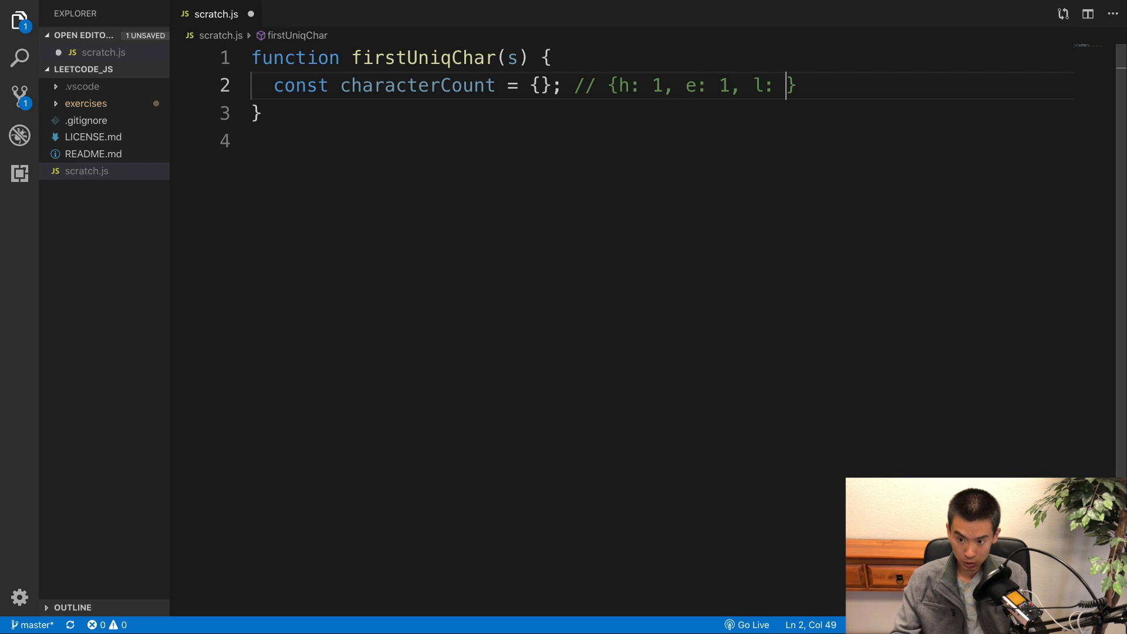
pyautogui.write('2, o:')
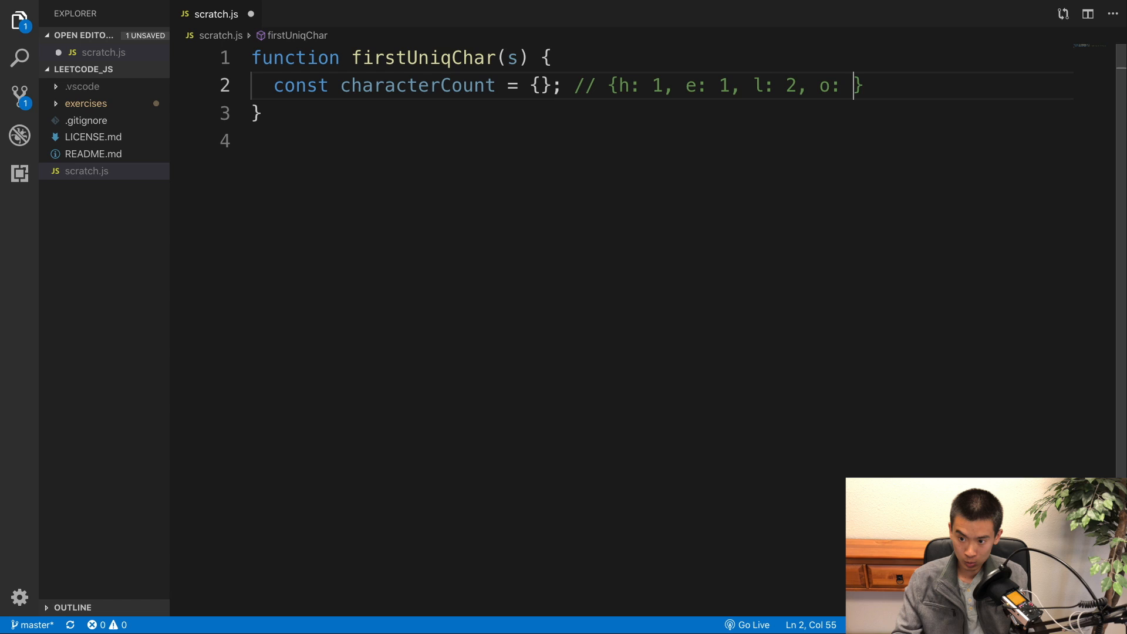
pyautogui.write('1}')
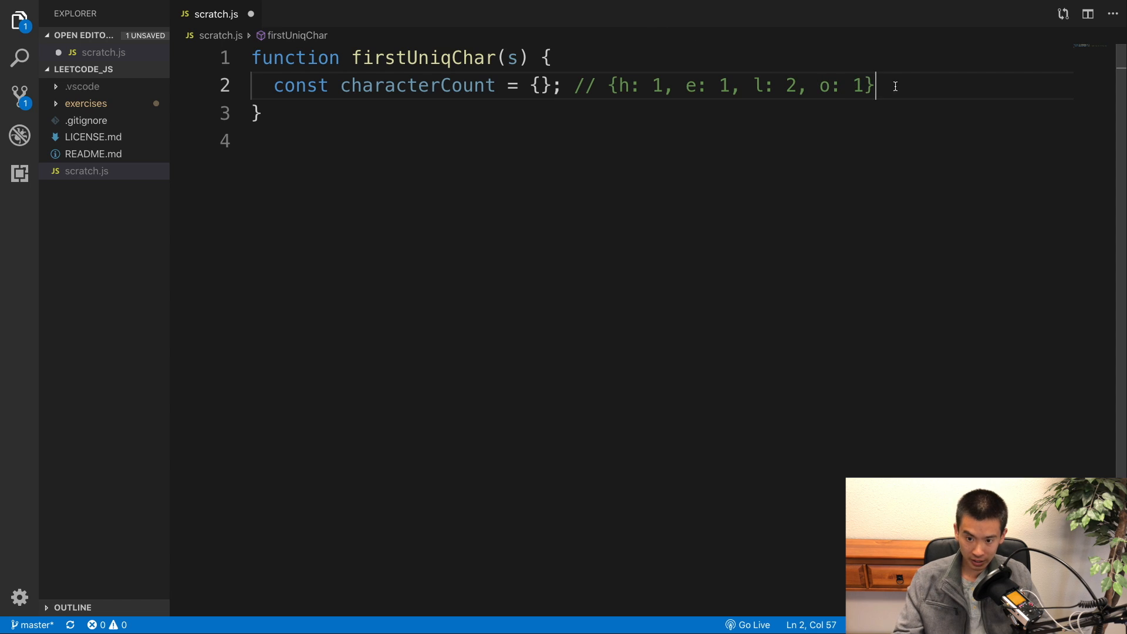
pyautogui.moveTo(871, 86); pyautogui.dragTo(571, 86)
pyautogui.write('//F')
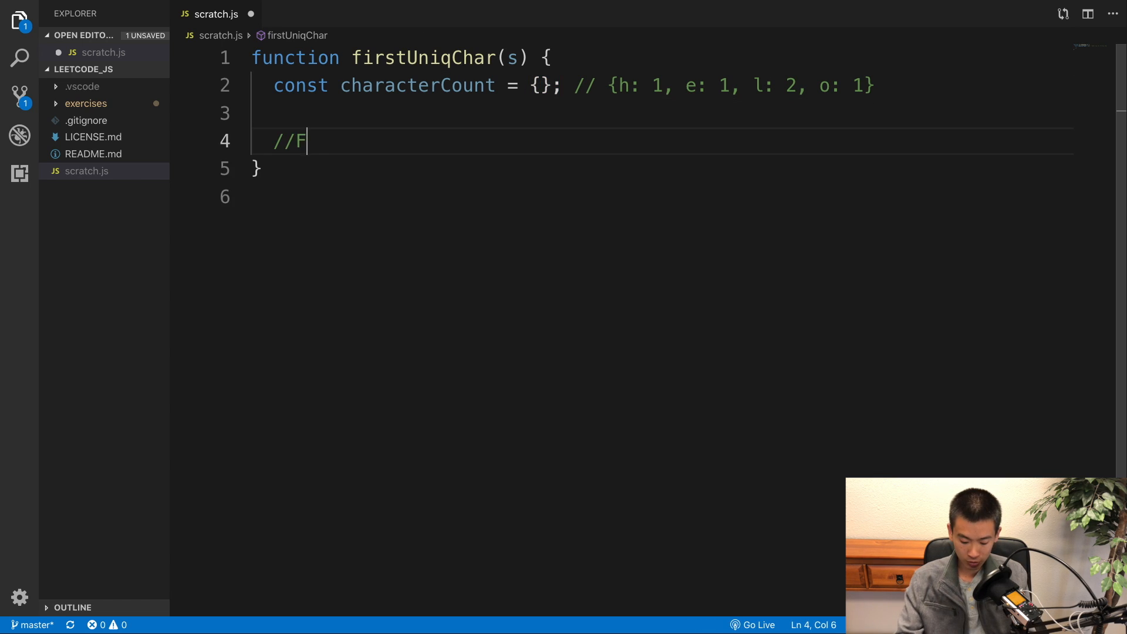
# Finish the 'fill out character Count object' comment and start a for loop over s.length
pyautogui.write('ill out char')
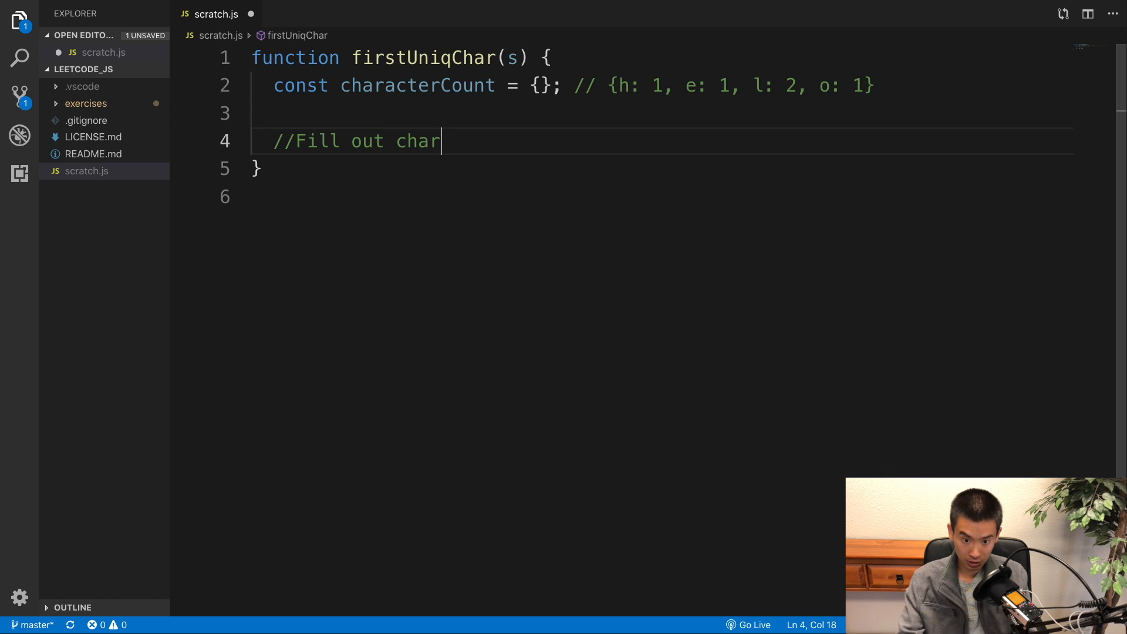
pyautogui.write('acter Co')
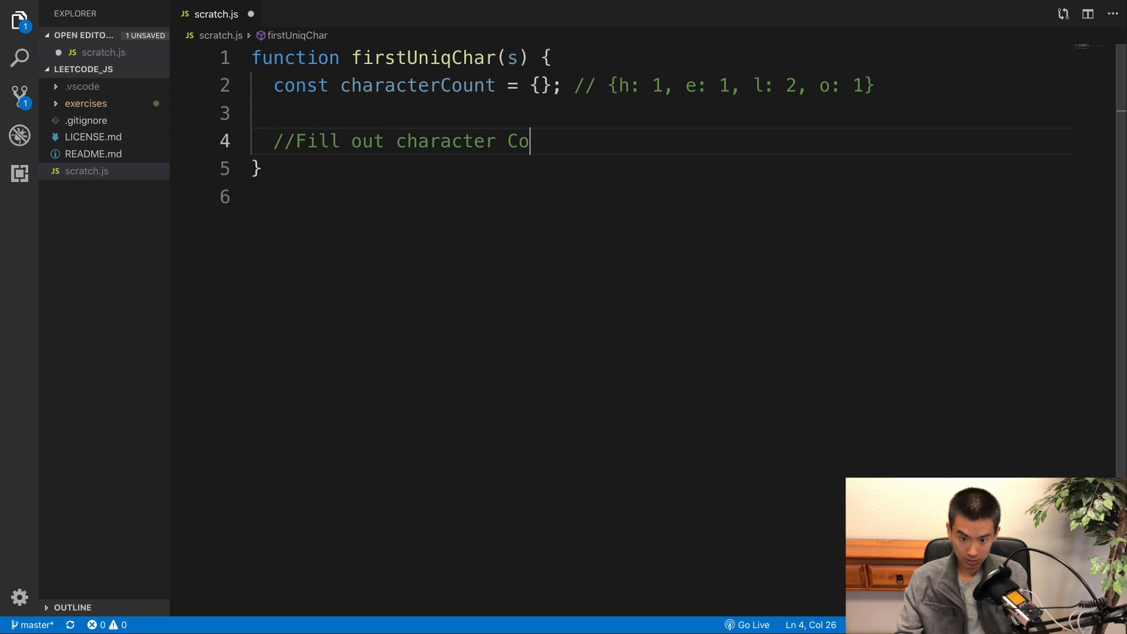
pyautogui.write('unt object')
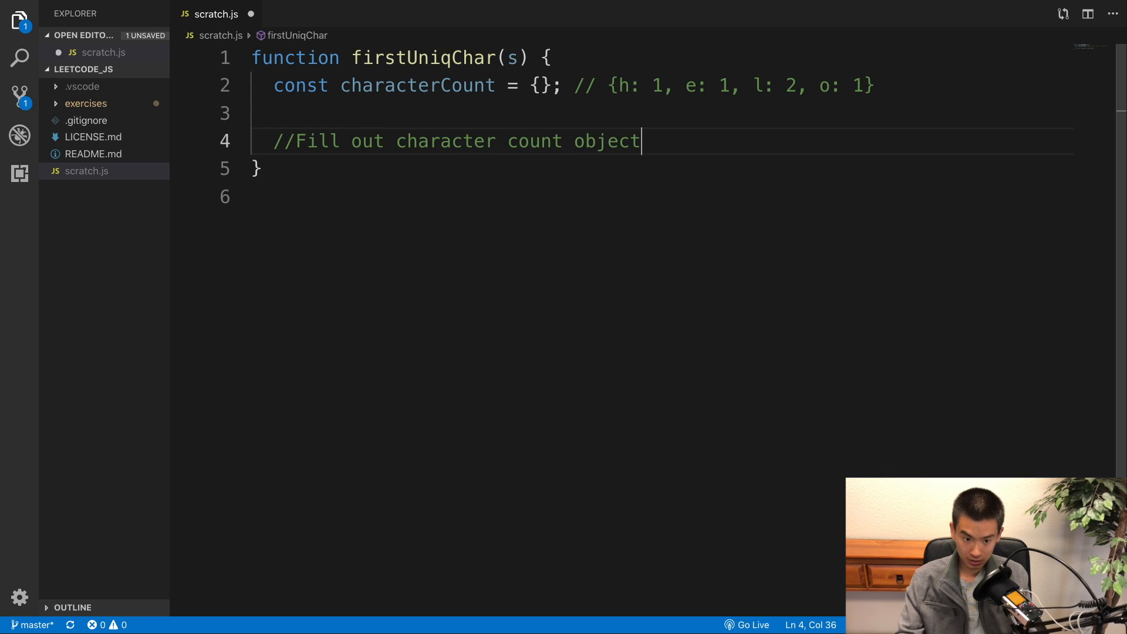
pyautogui.press('Enter')
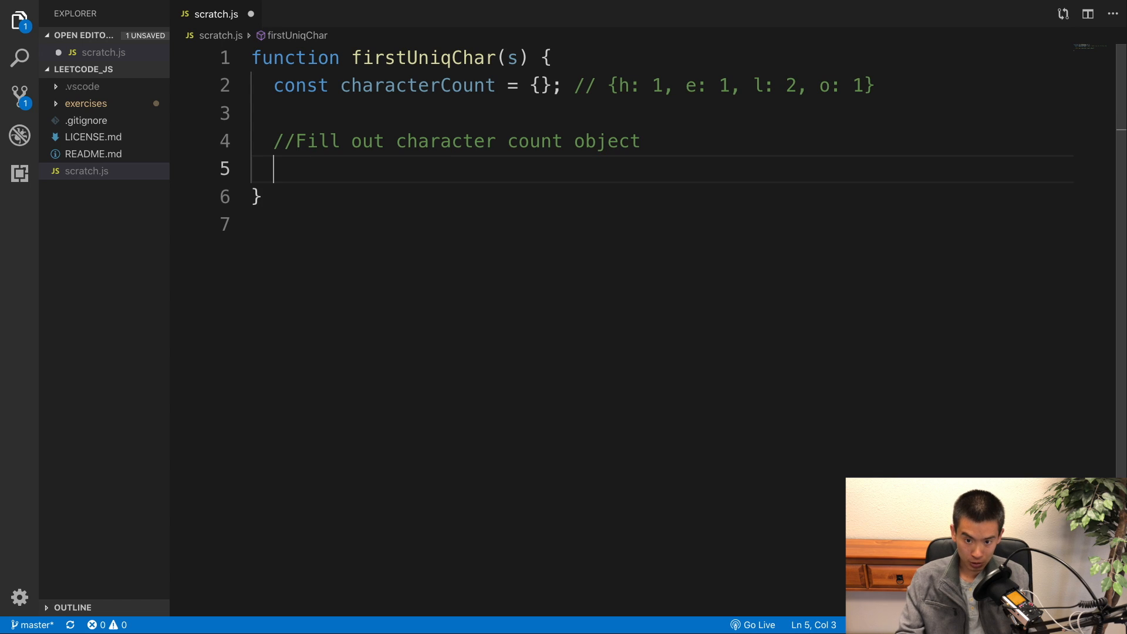
pyautogui.write('for (le')
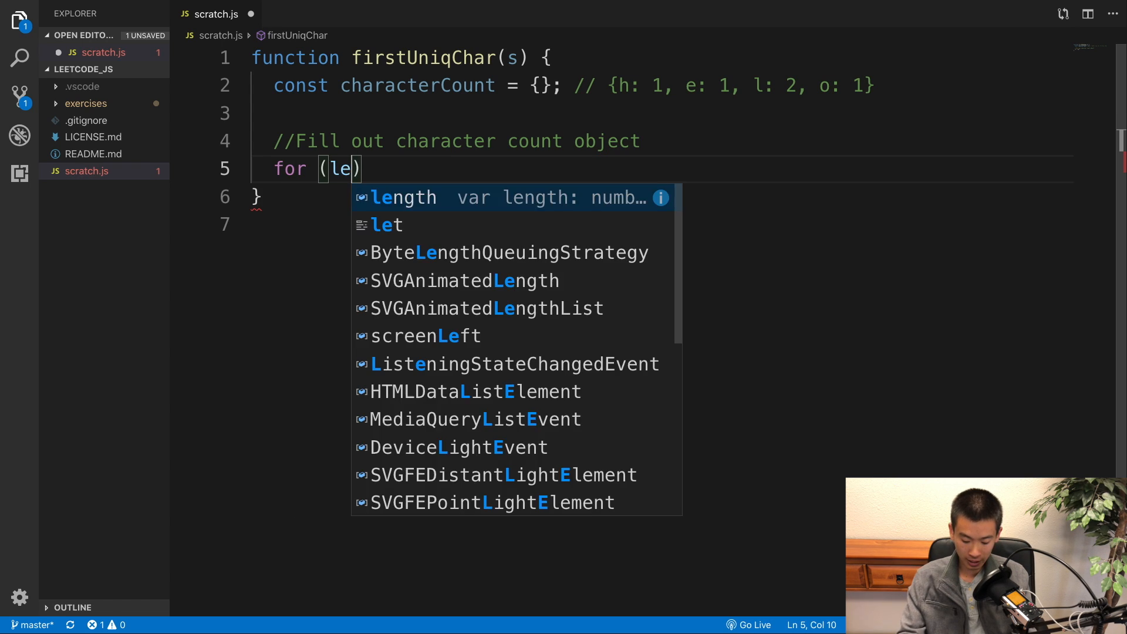
pyautogui.write('t i = 0')
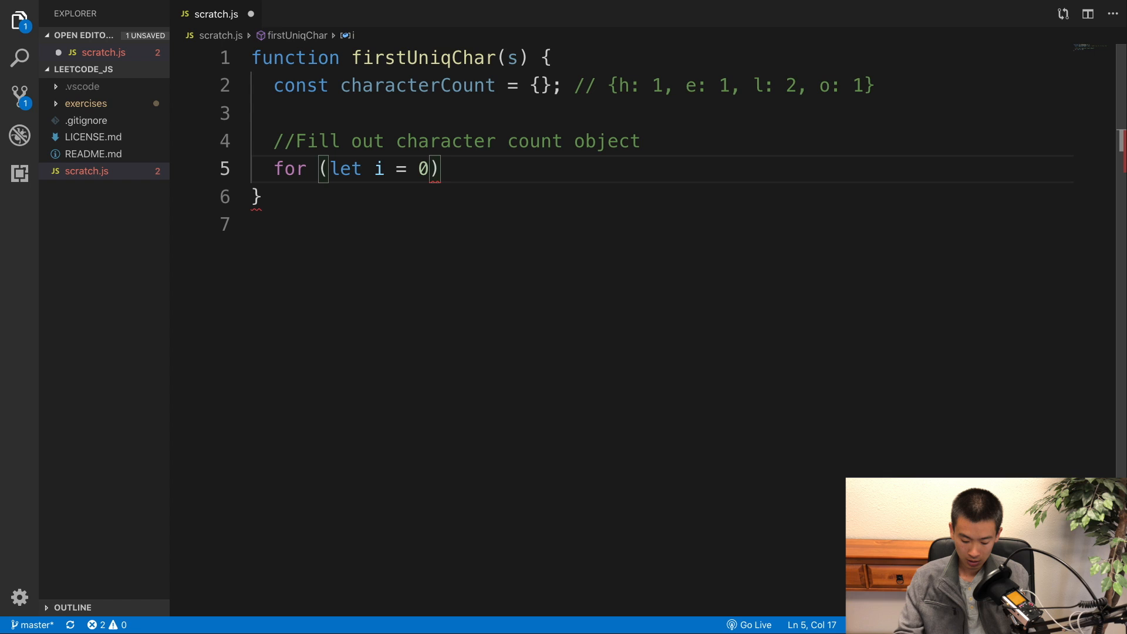
pyautogui.write('; i < s.len')
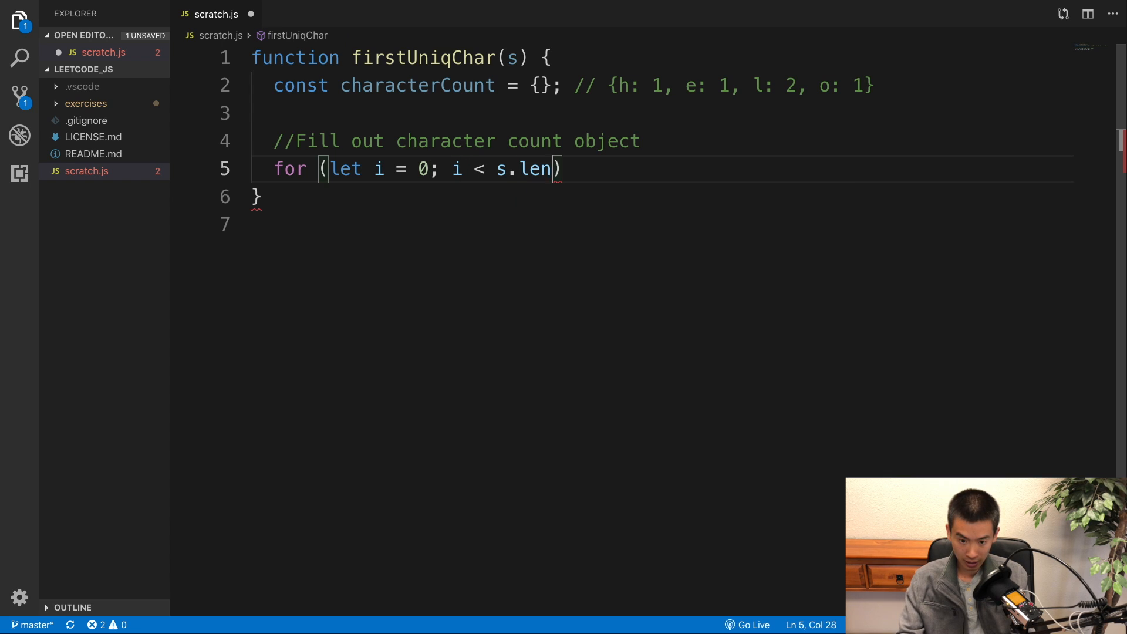
pyautogui.write('gth; i++')
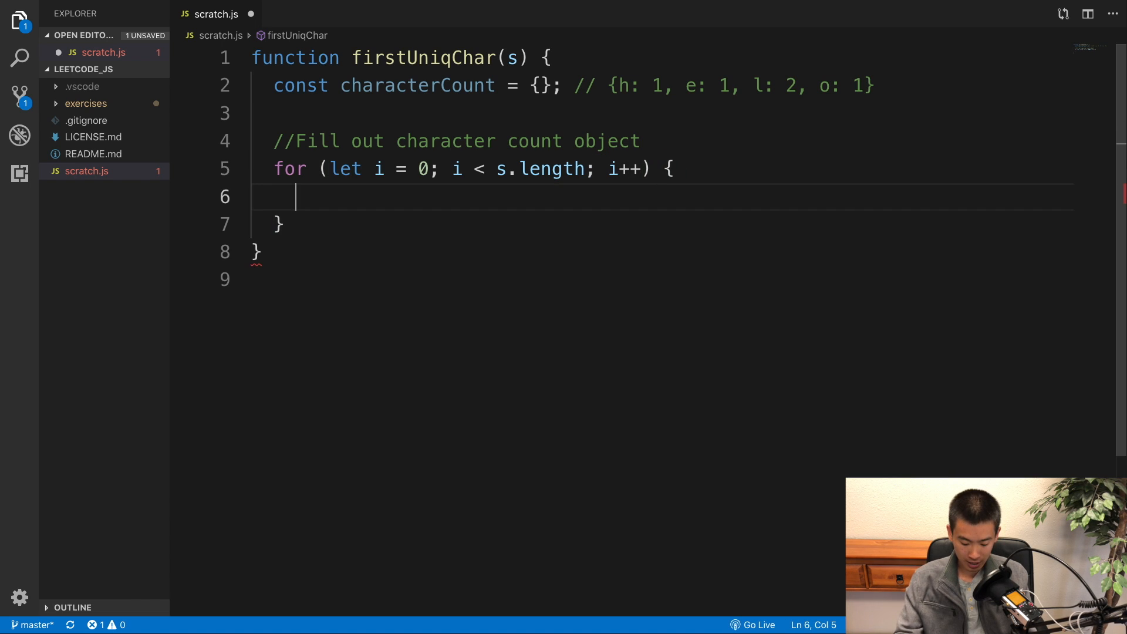
# In the loop, set const char = s[i] and count it with characterCount[char] + 1 || 1
pyautogui.write('const ch')
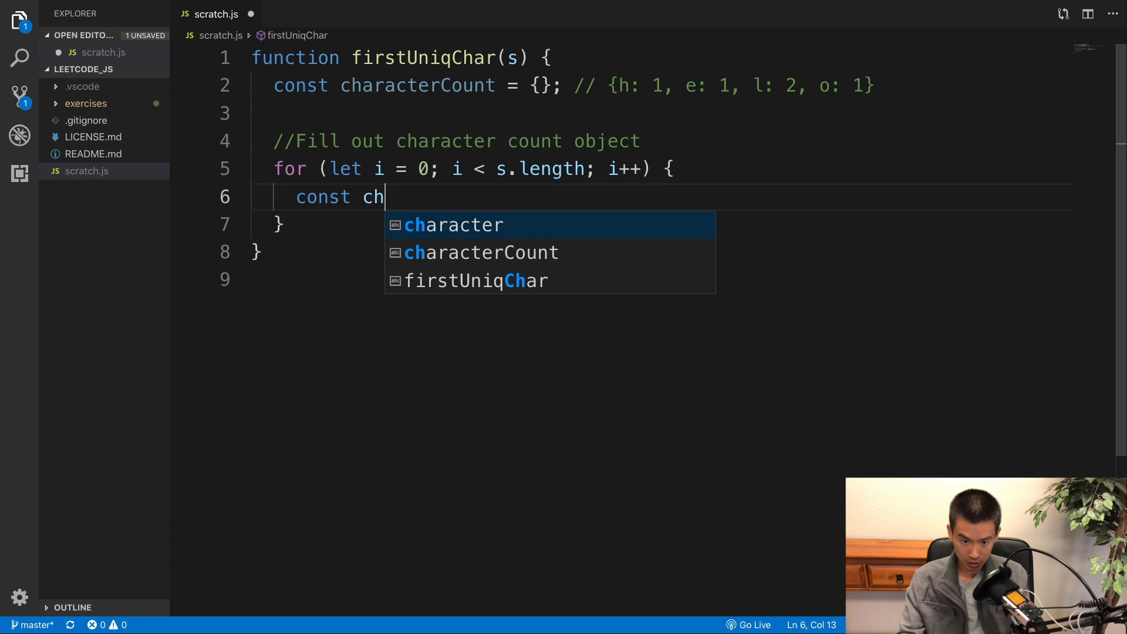
pyautogui.write('ar = s')
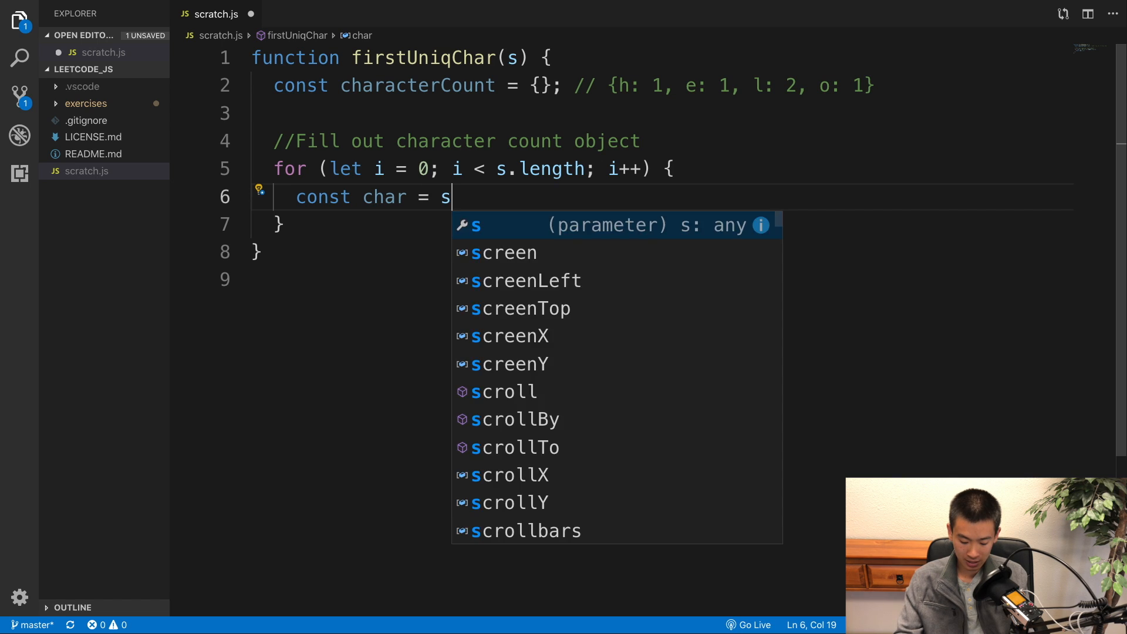
pyautogui.write('[i];')
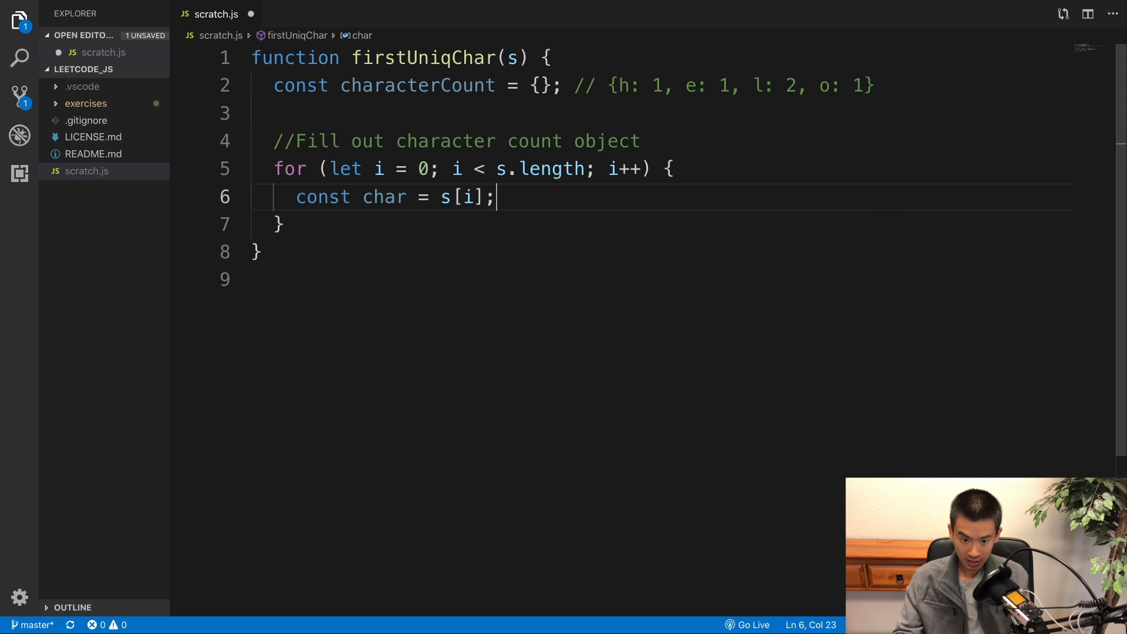
pyautogui.write('ch')
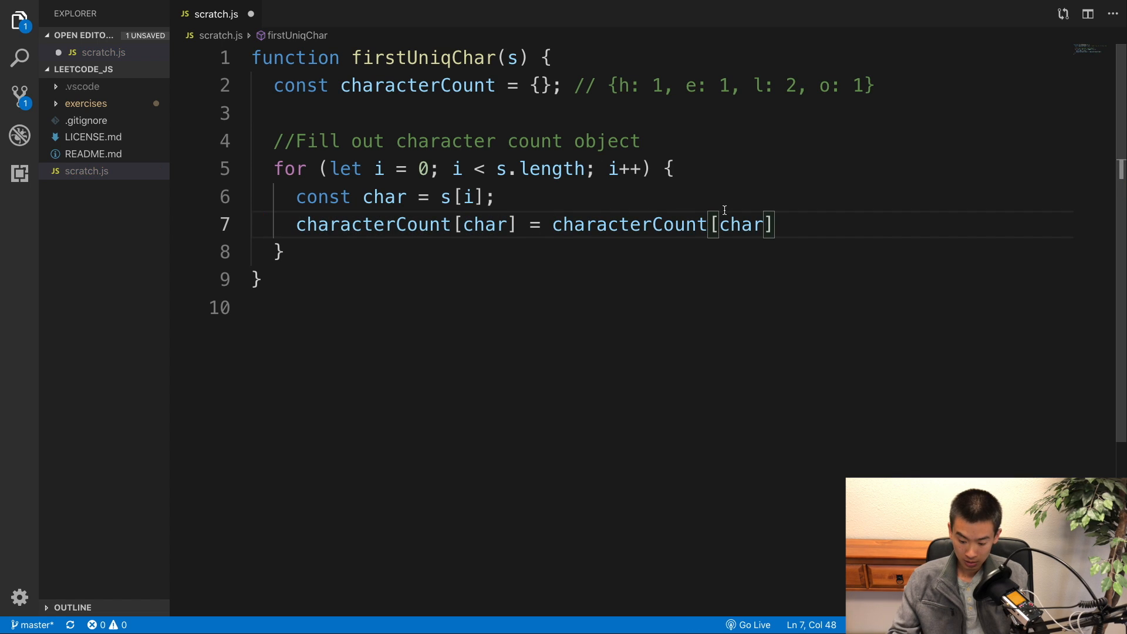
pyautogui.write('+ 1 || 1')
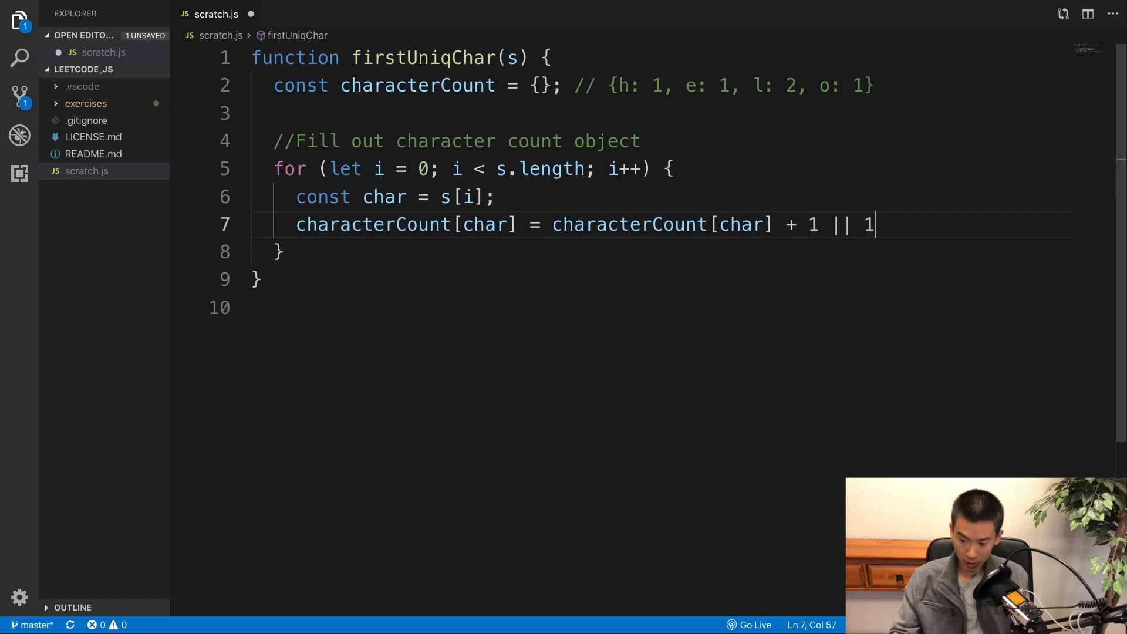
pyautogui.write(';')
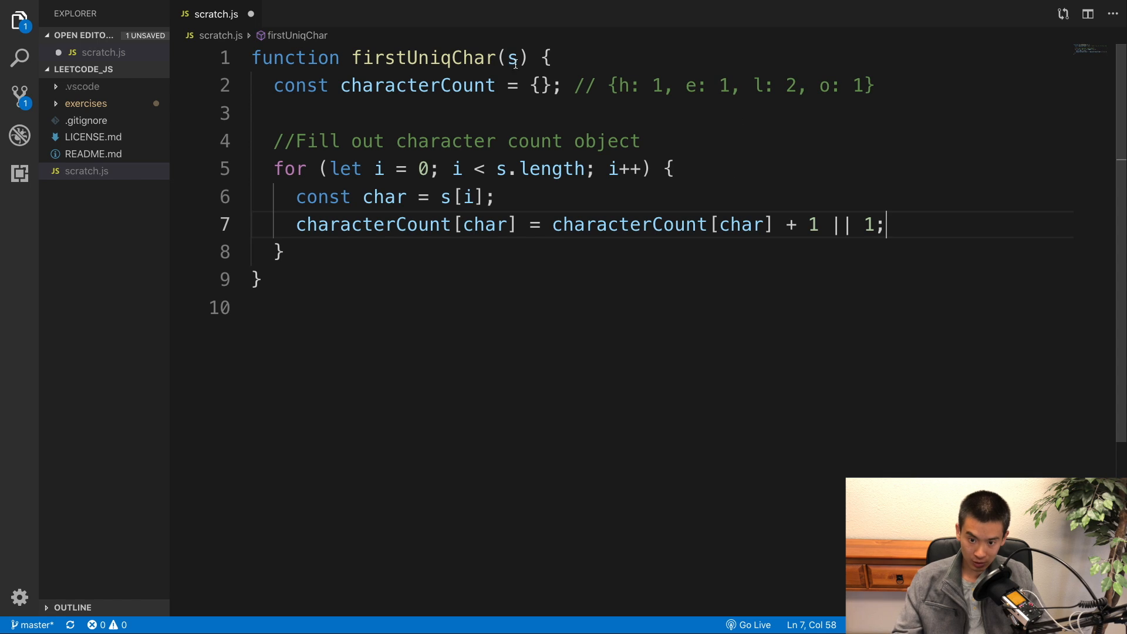
# Highlight the parameter s, the increment expression and the characterCount declaration while explaining
pyautogui.doubleClick(543, 86)
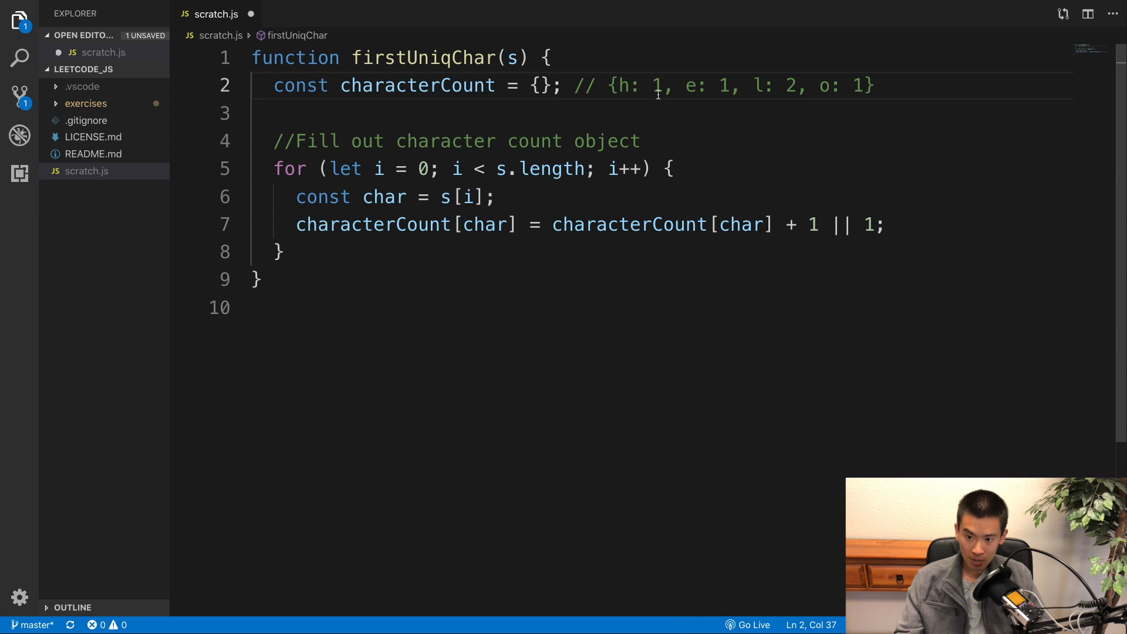
pyautogui.moveTo(551, 224); pyautogui.dragTo(827, 224)
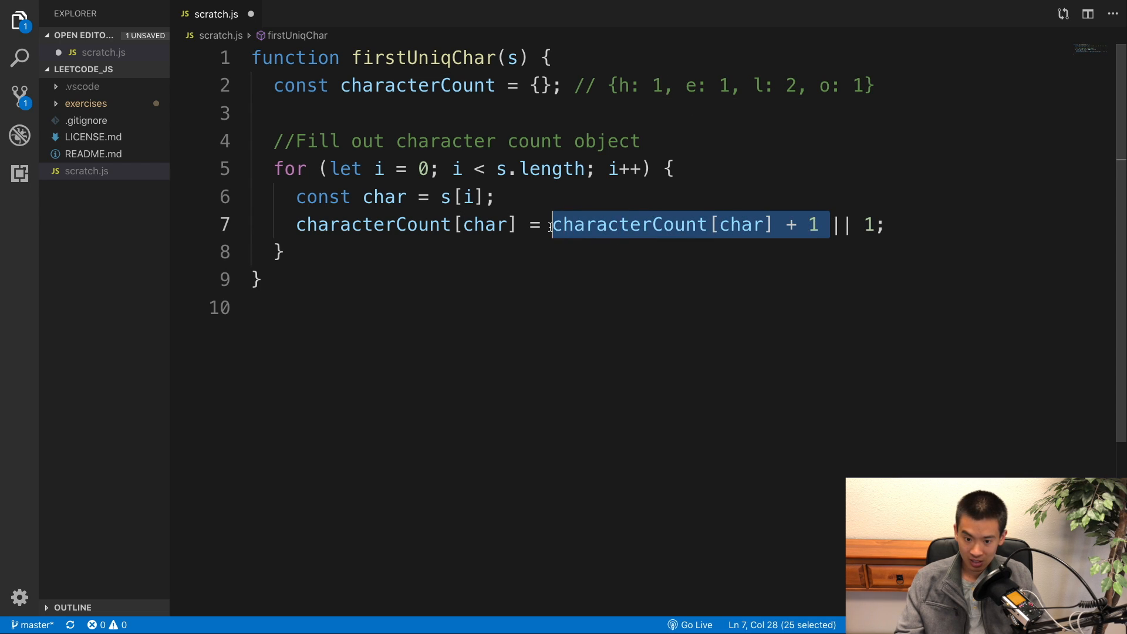
pyautogui.moveTo(751, 239)
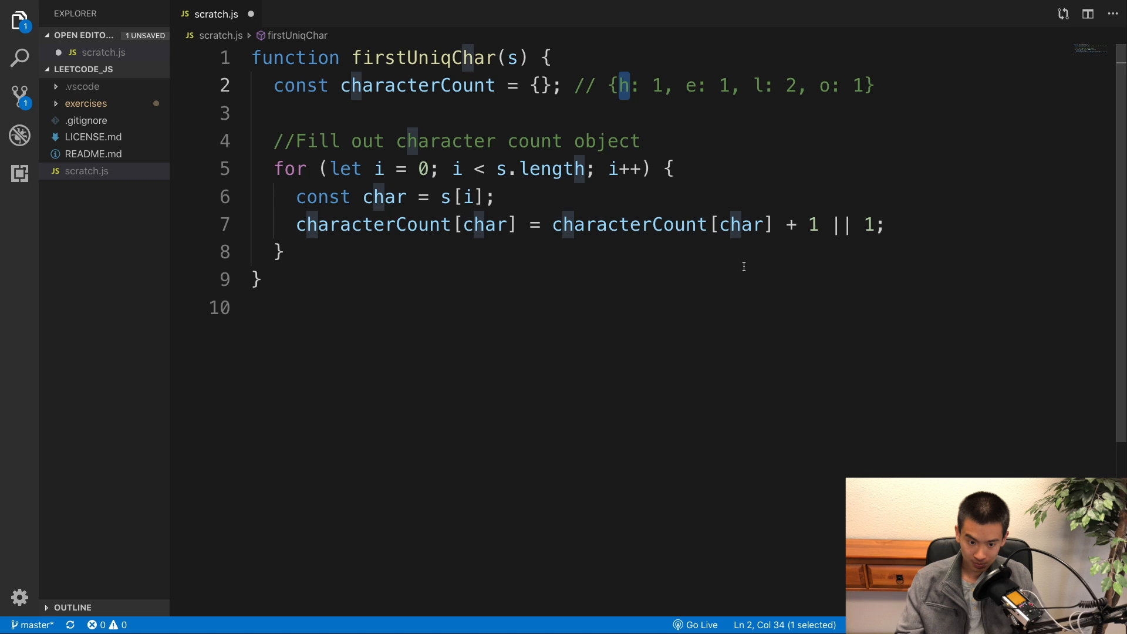
pyautogui.moveTo(273, 140); pyautogui.dragTo(284, 252)
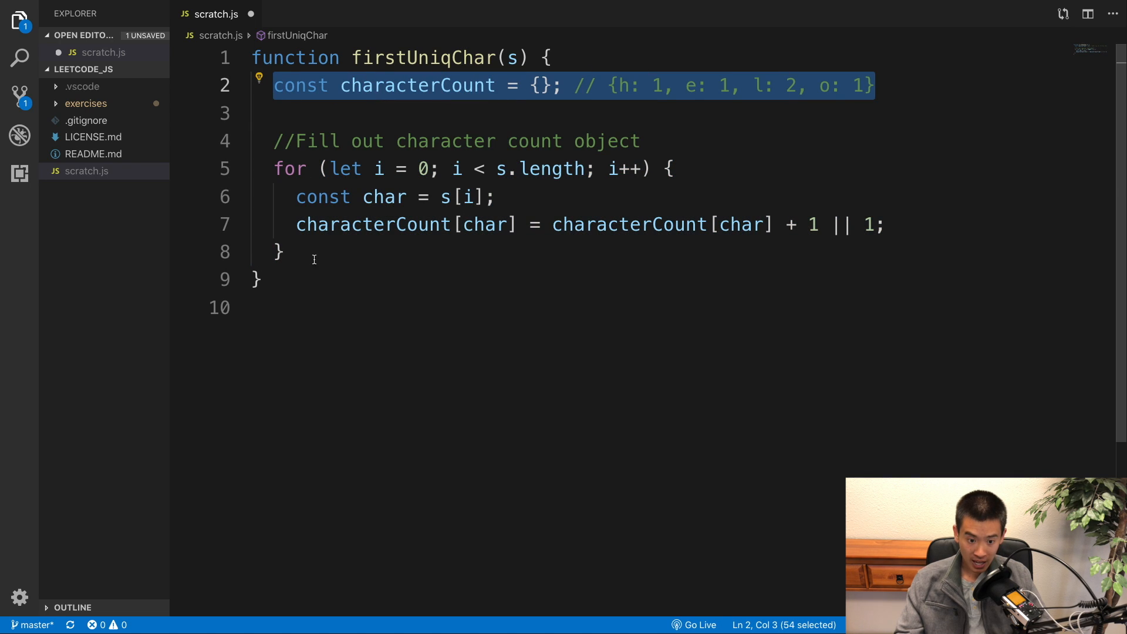
# Start a second for (let i = 0; ...) loop and select its copied count line
pyautogui.write('for (')
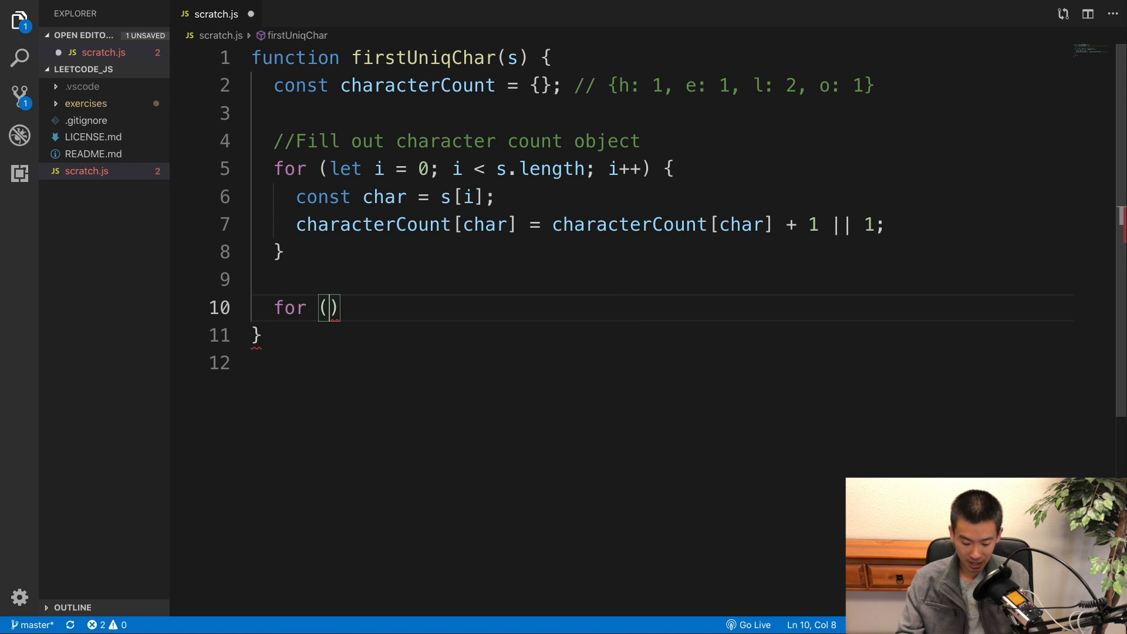
pyautogui.write('let i = 0; i < s.length; i++')
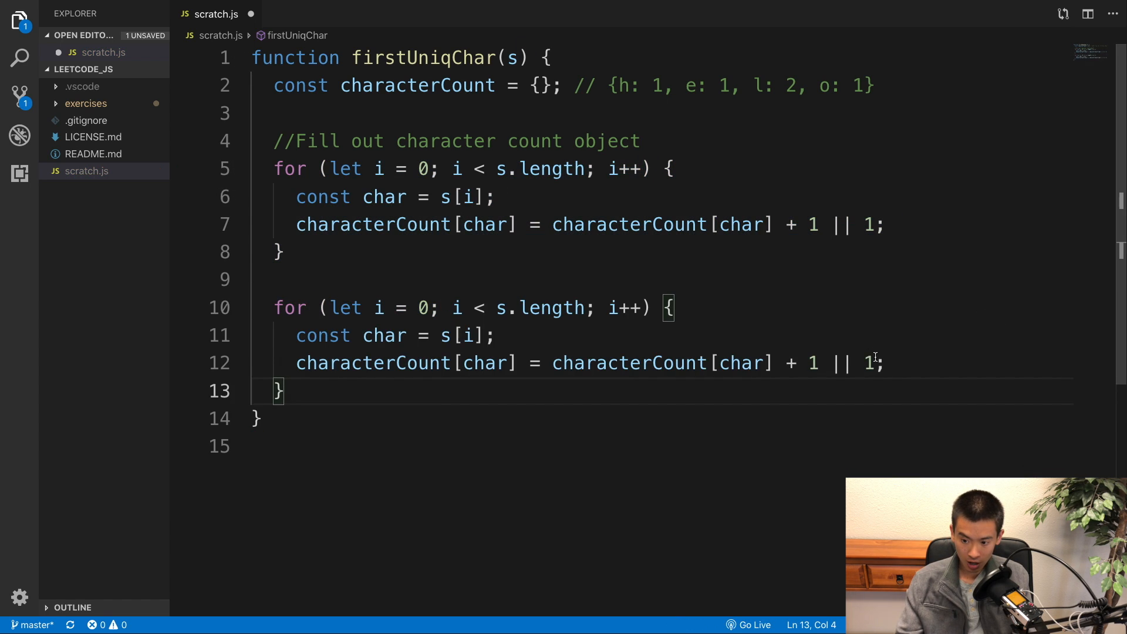
pyautogui.moveTo(296, 363); pyautogui.dragTo(886, 362)
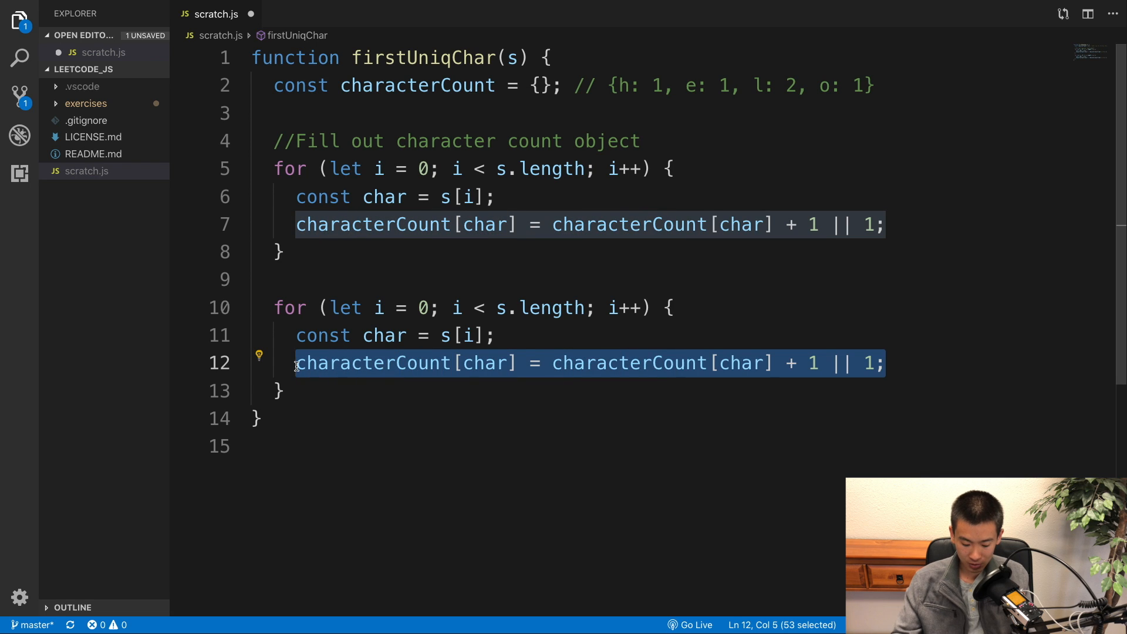
# Replace it with if (characterCount[char] === 1) return i, then add return -1;
pyautogui.write('if')
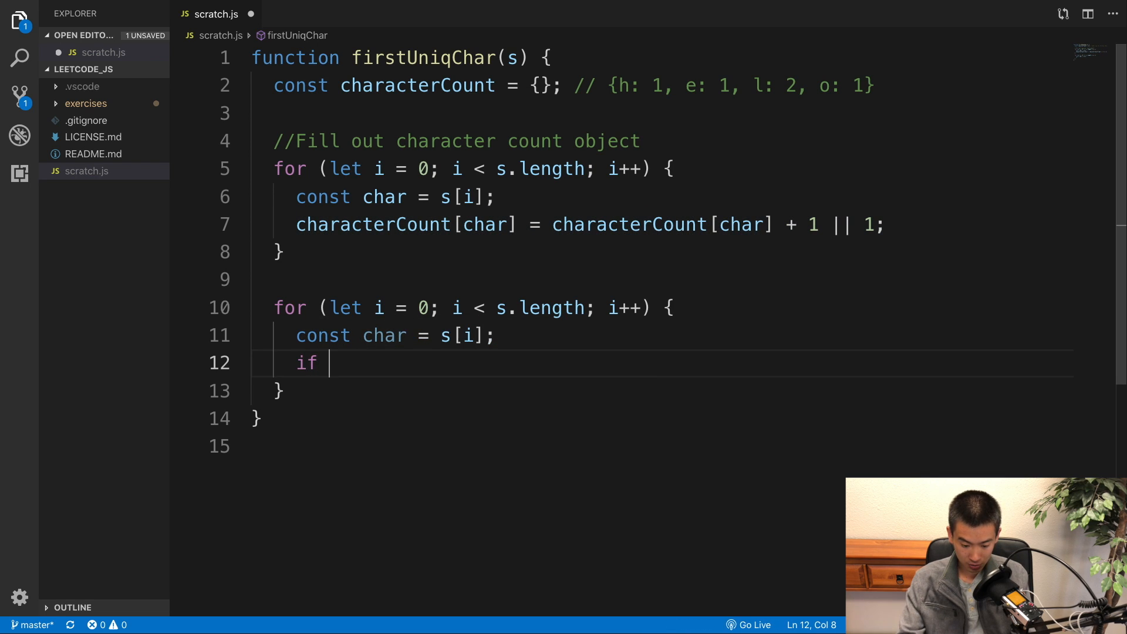
pyautogui.write('(characterCount)')
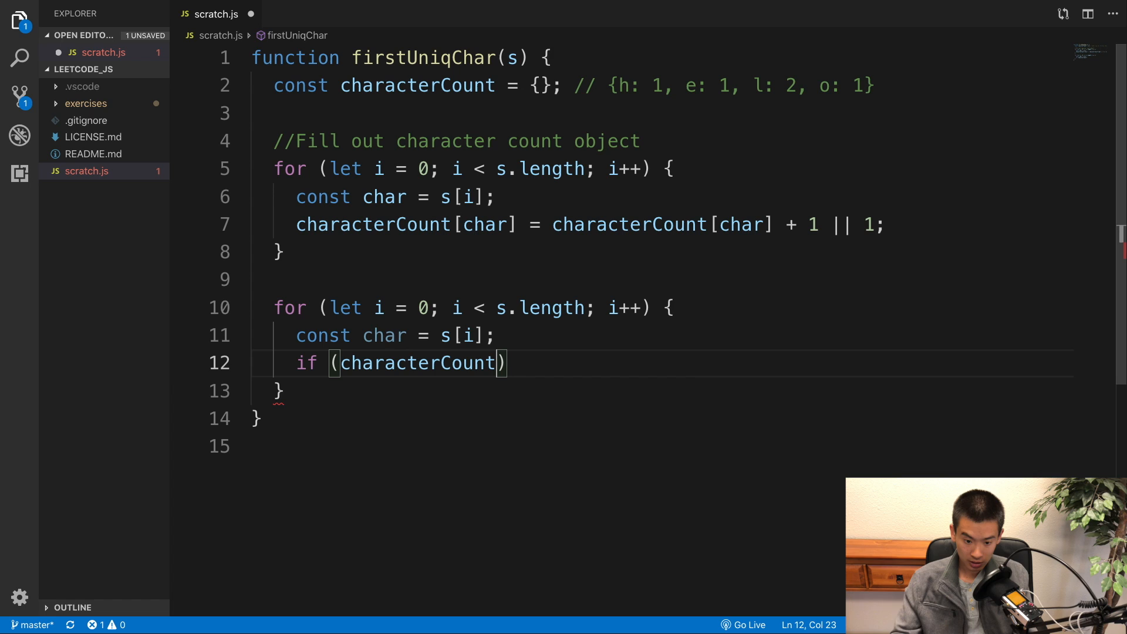
pyautogui.write('[char]')
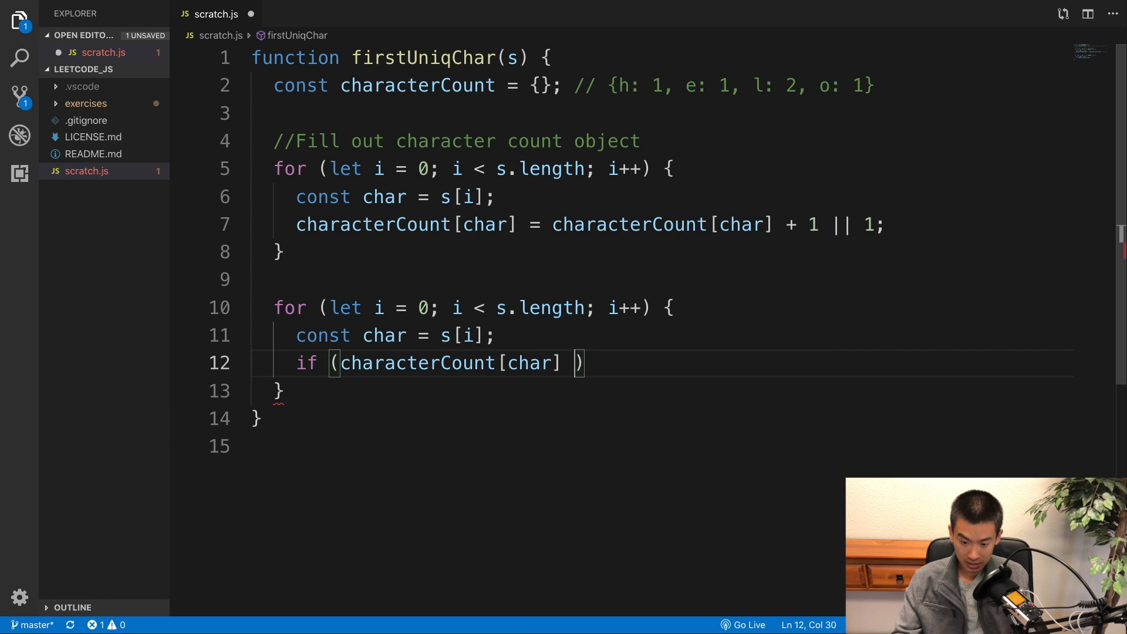
pyautogui.write('=== 1')
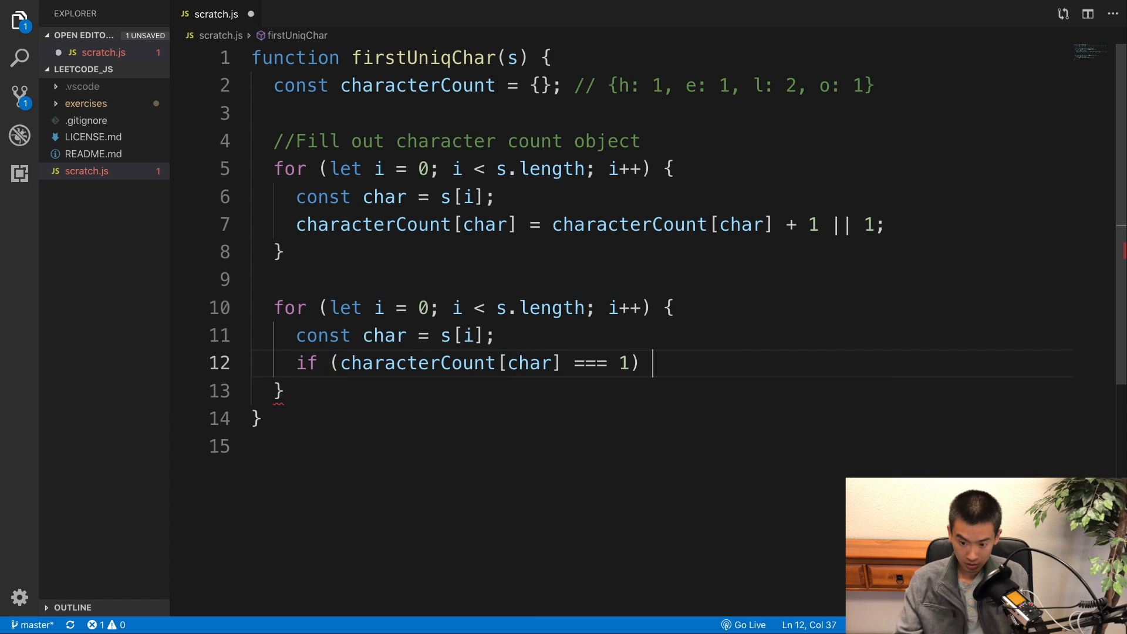
pyautogui.write('{')
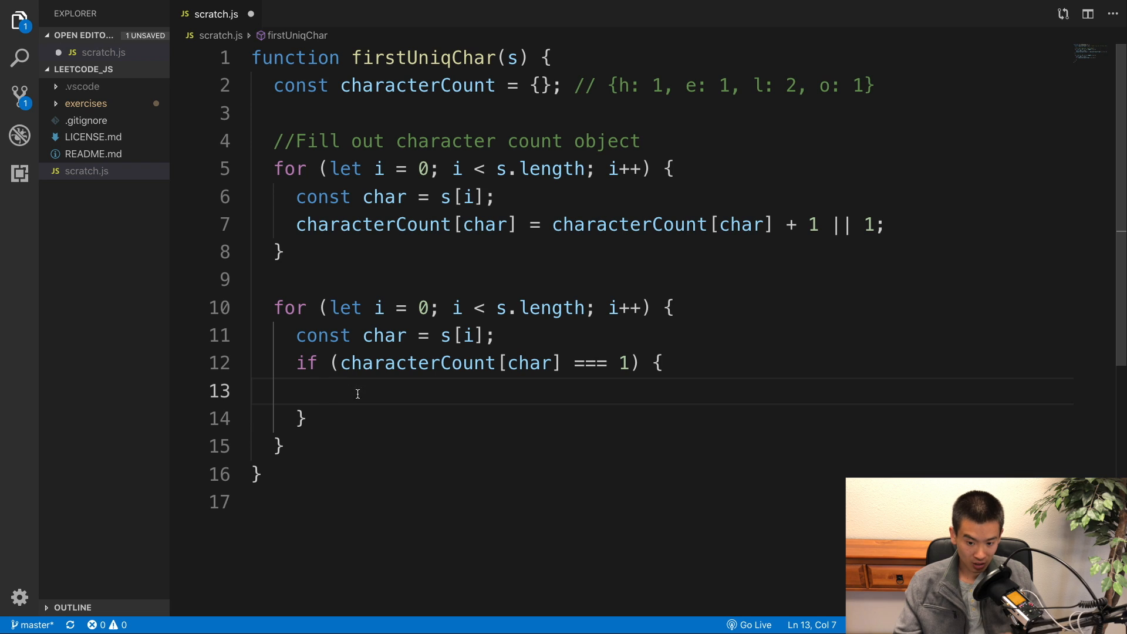
pyautogui.moveTo(431, 405)
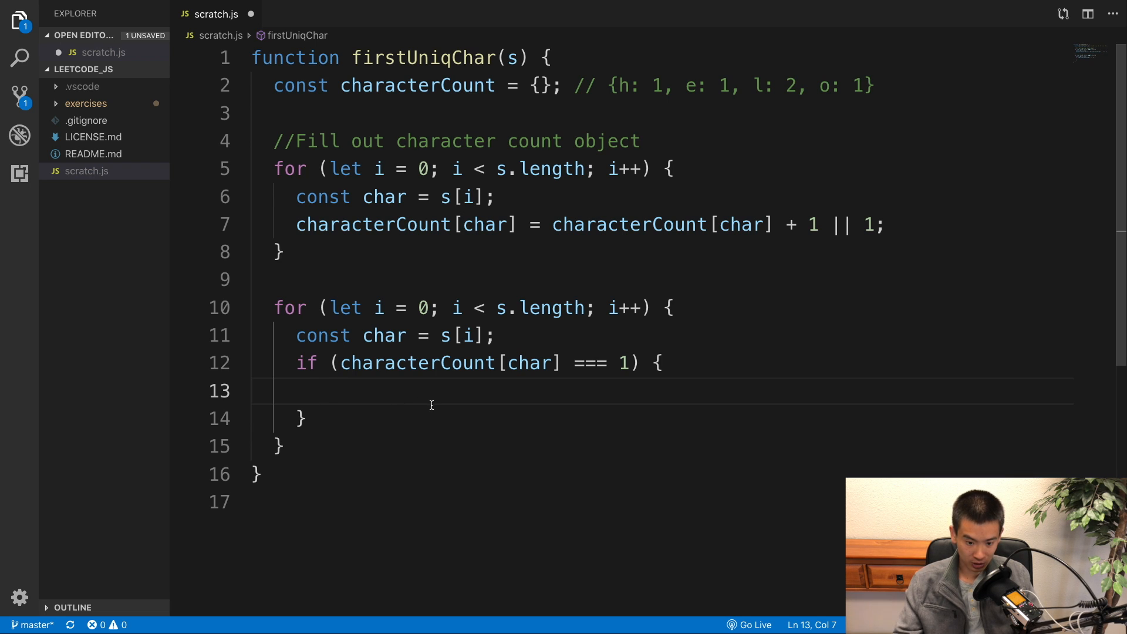
pyautogui.write('return i;')
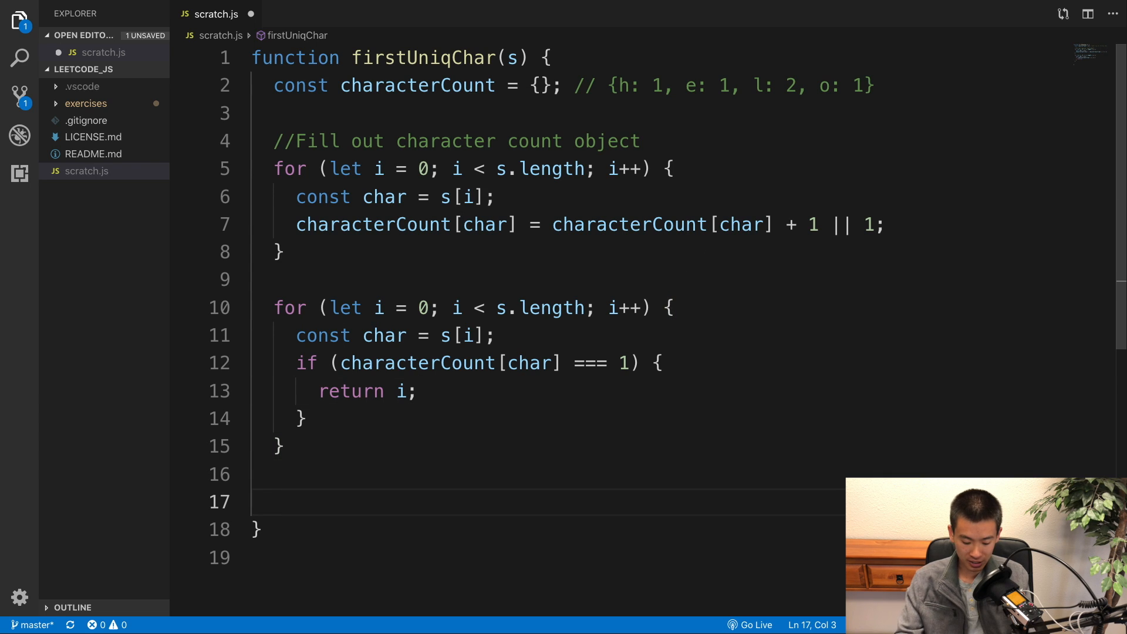
pyautogui.write('return -1')
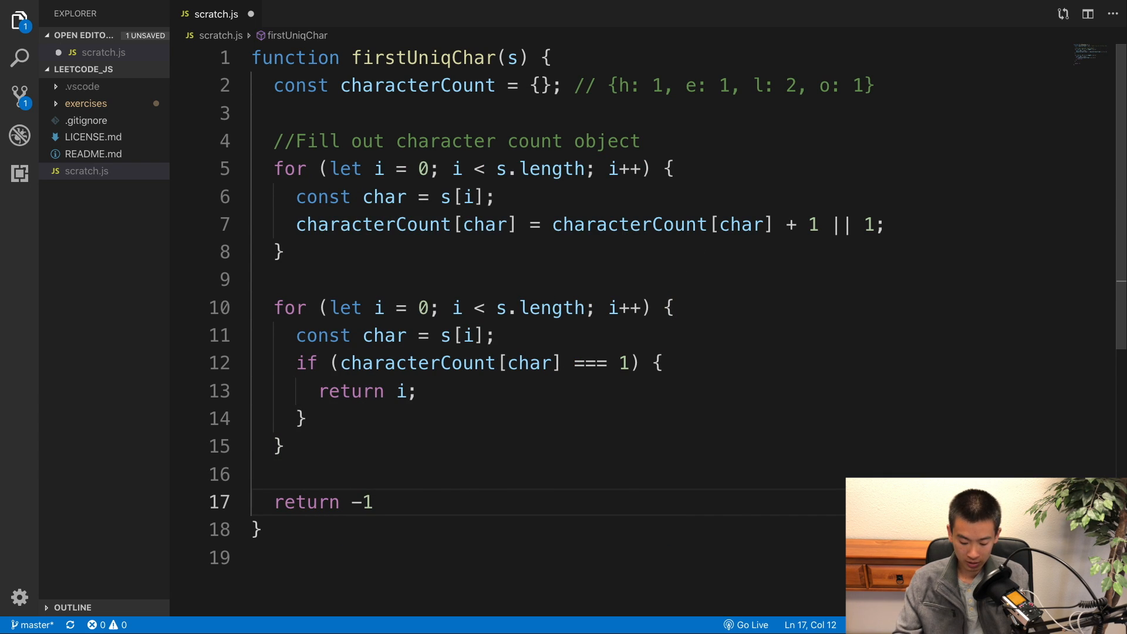
pyautogui.write(';')
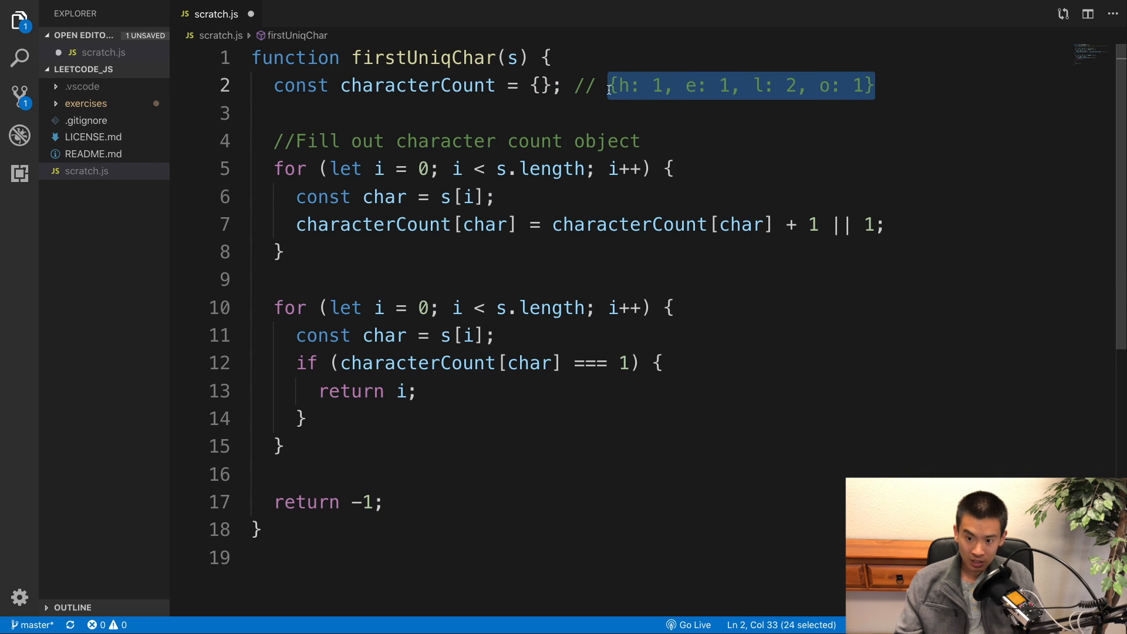
pyautogui.click(641, 94)
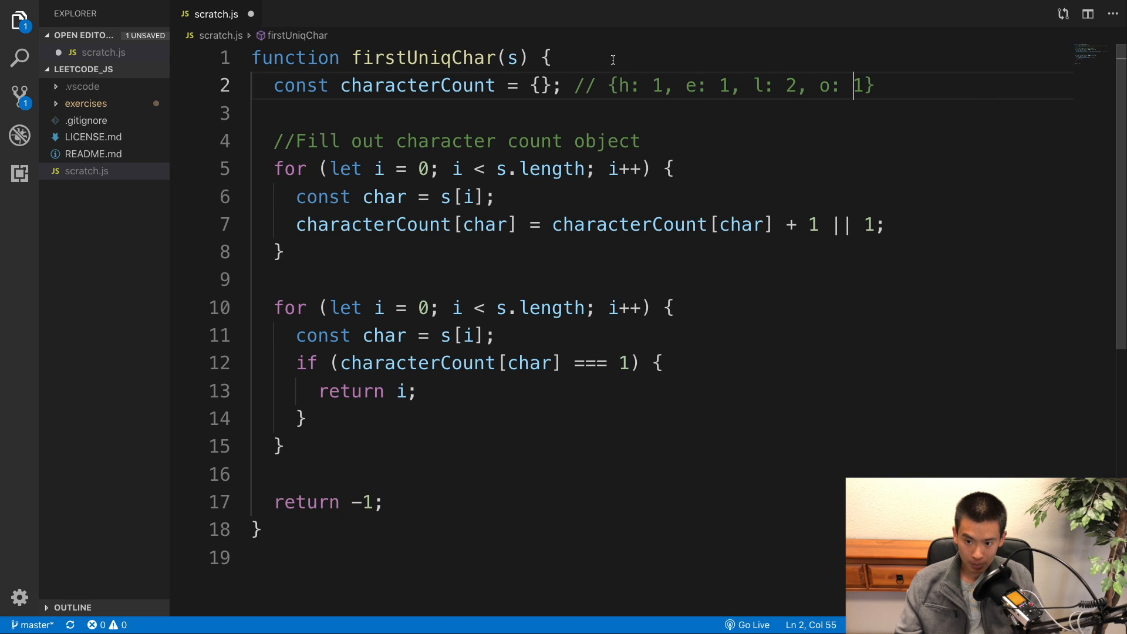
pyautogui.moveTo(618, 180)
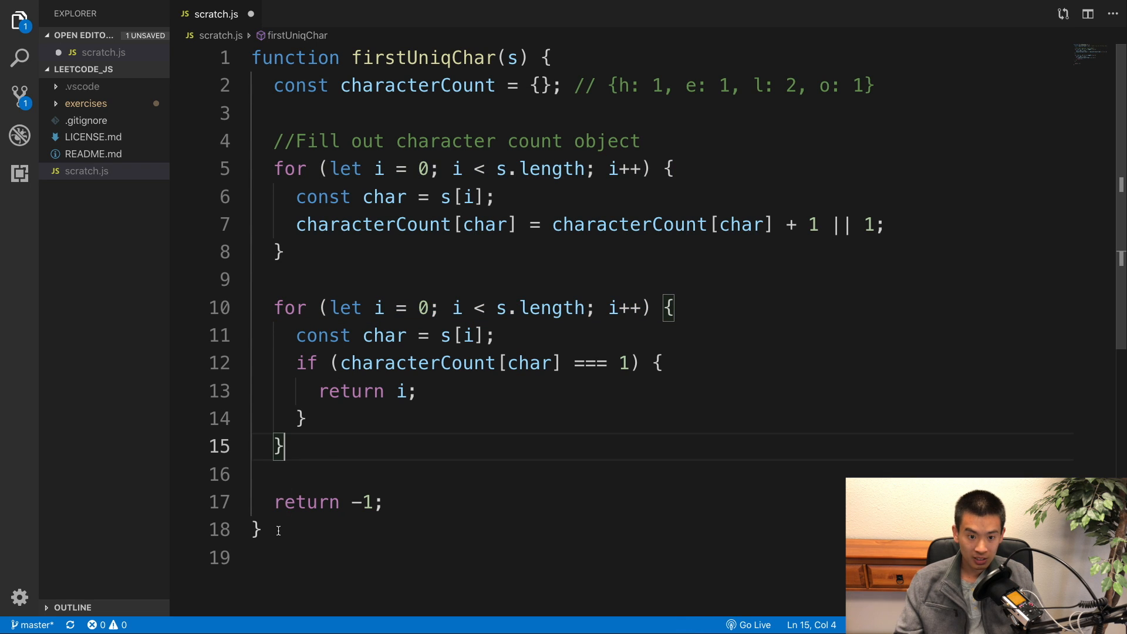
pyautogui.press('Ctrl+A')
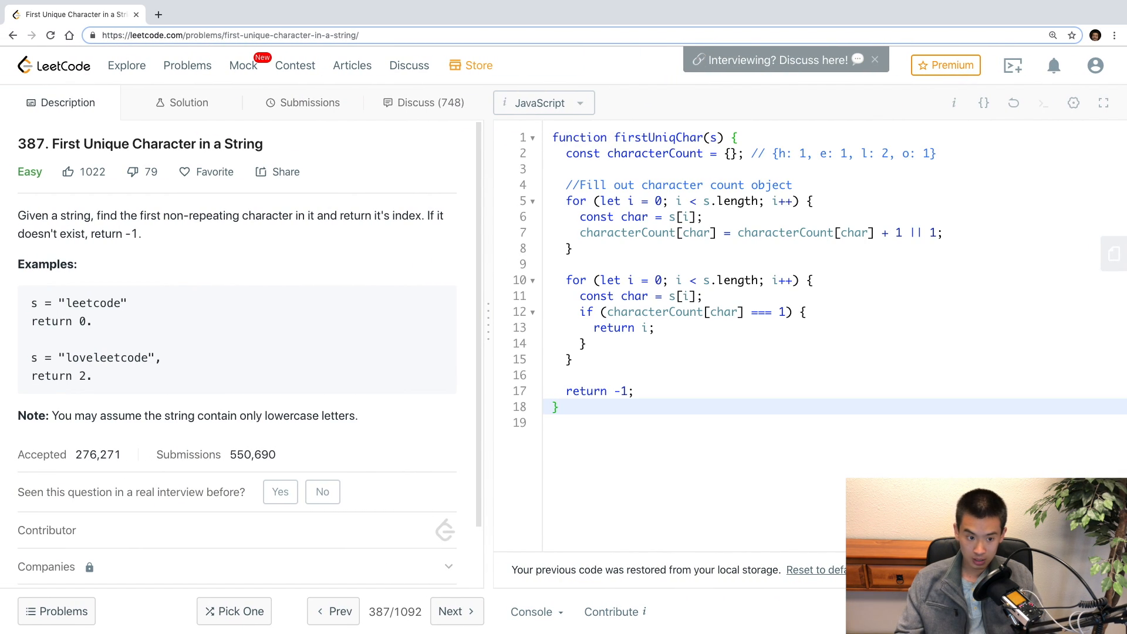
# Submit the solution, see it accepted at 124 ms, and reopen the problem description
pyautogui.click(309, 103)
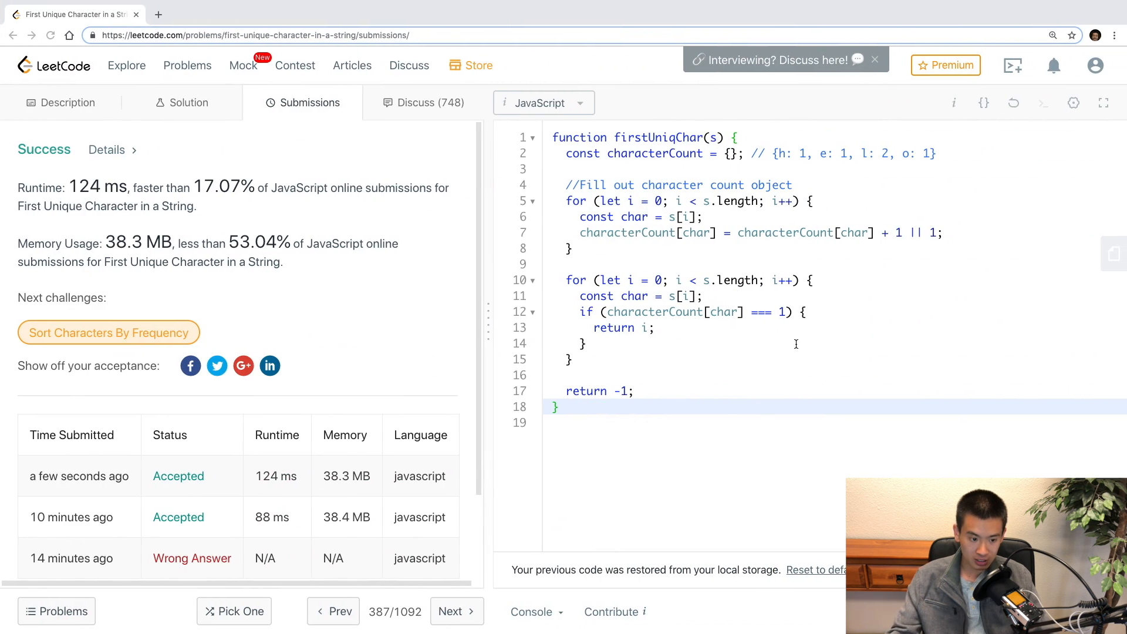
pyautogui.click(61, 102)
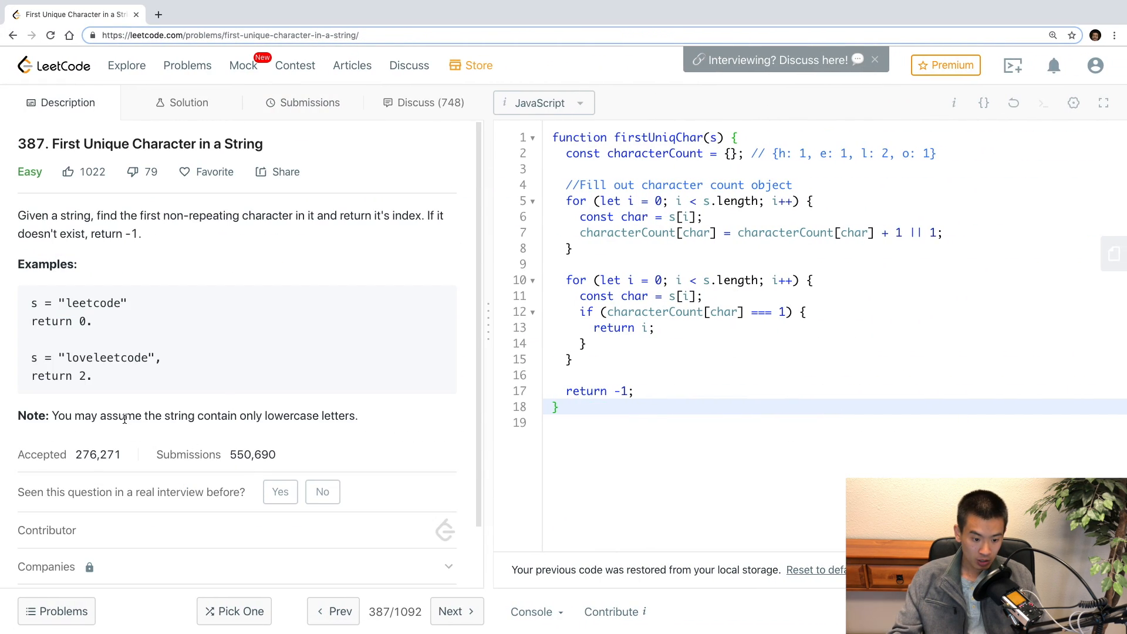
pyautogui.doubleClick(342, 415)
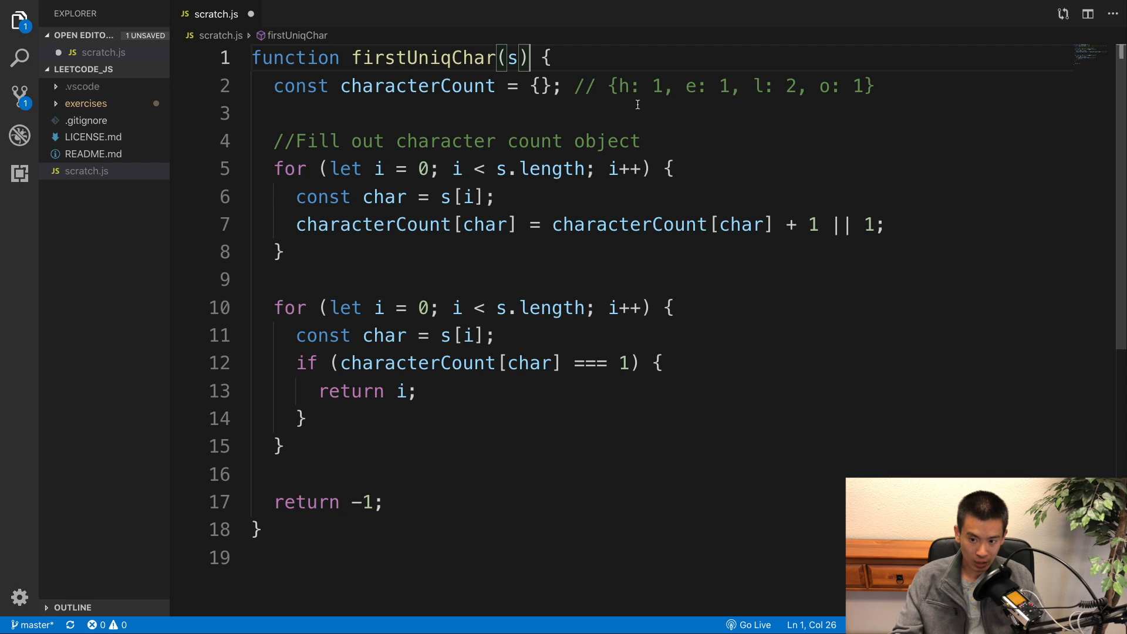
pyautogui.click(875, 87)
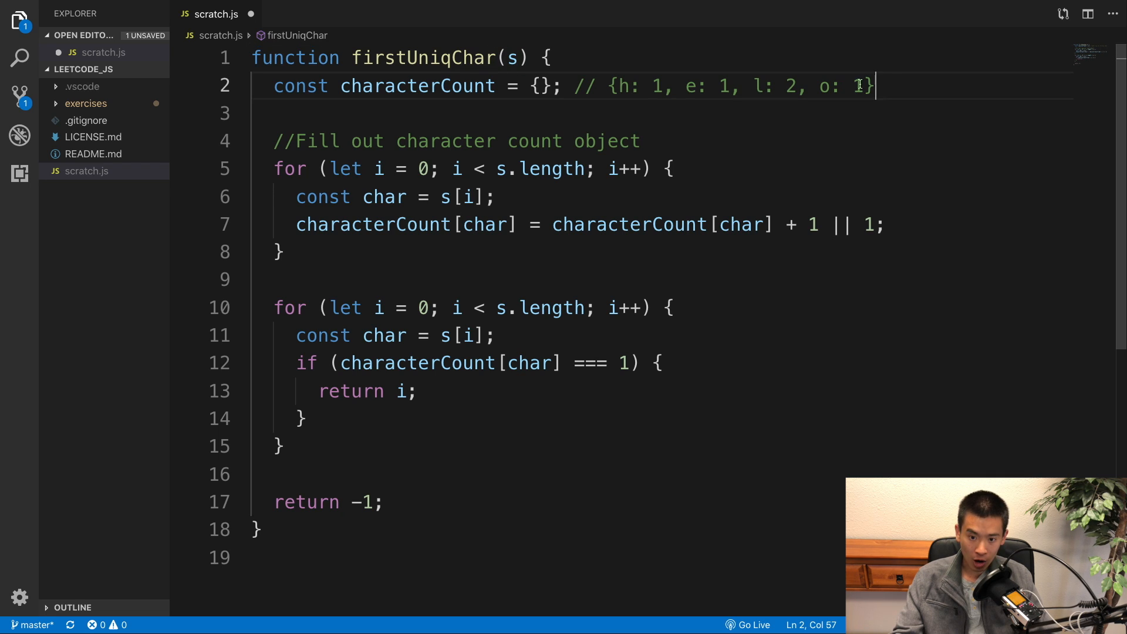
pyautogui.moveTo(874, 86); pyautogui.dragTo(602, 85)
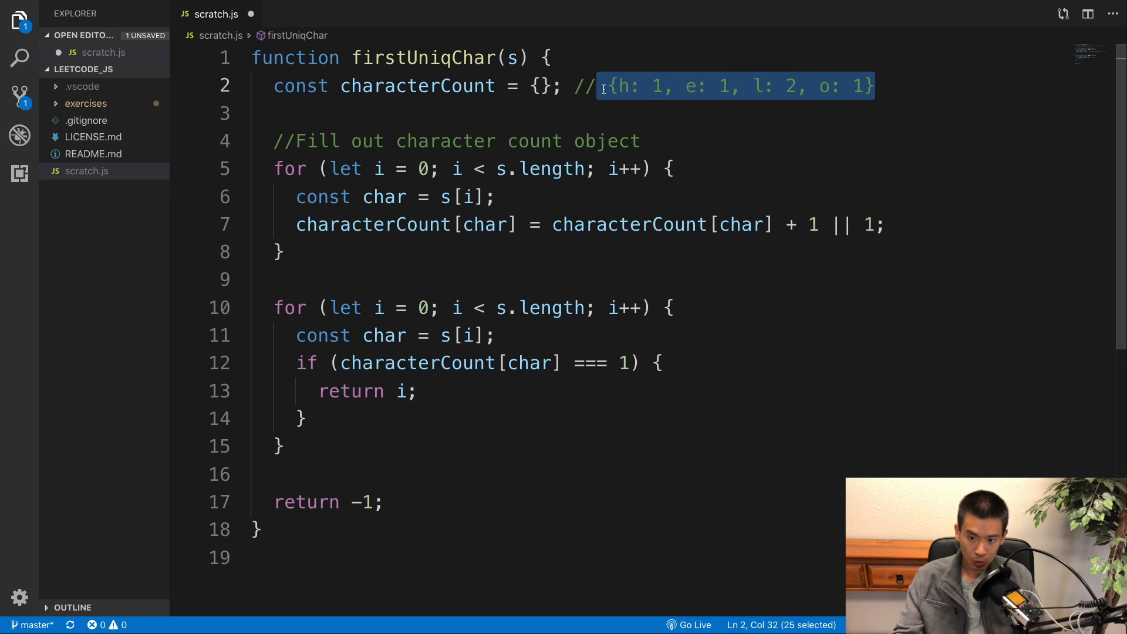
pyautogui.moveTo(672, 99)
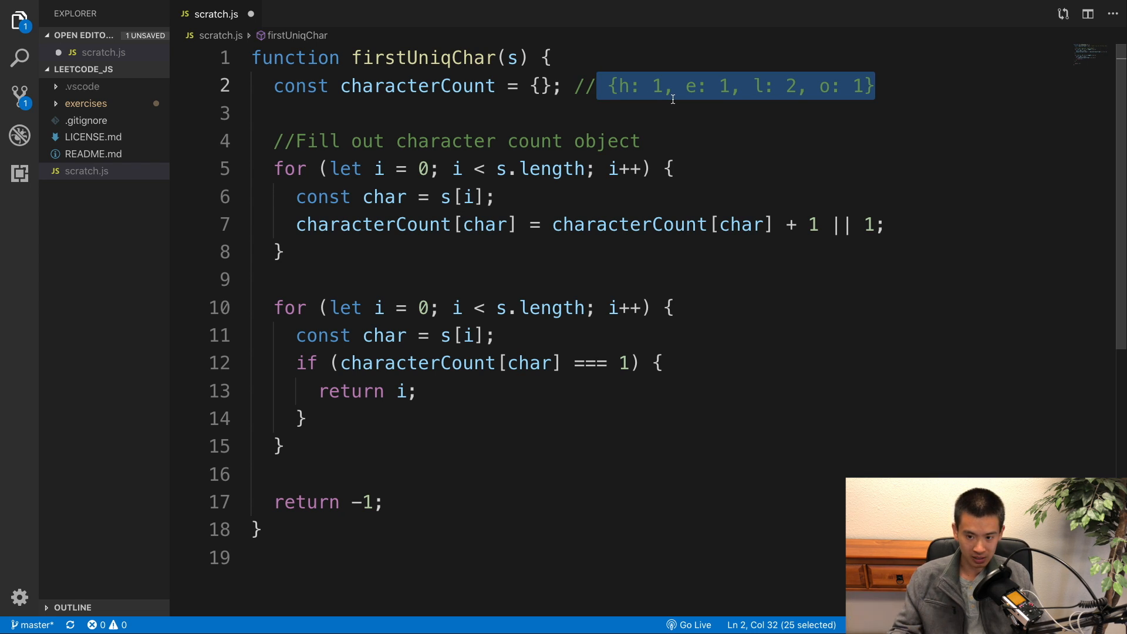
pyautogui.moveTo(627, 403)
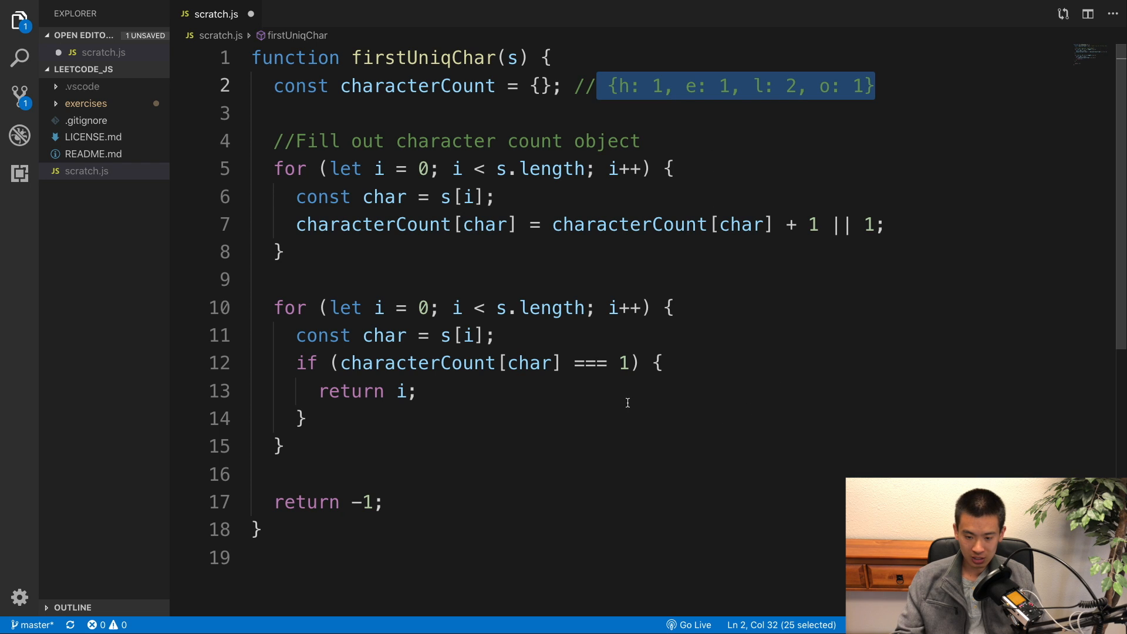